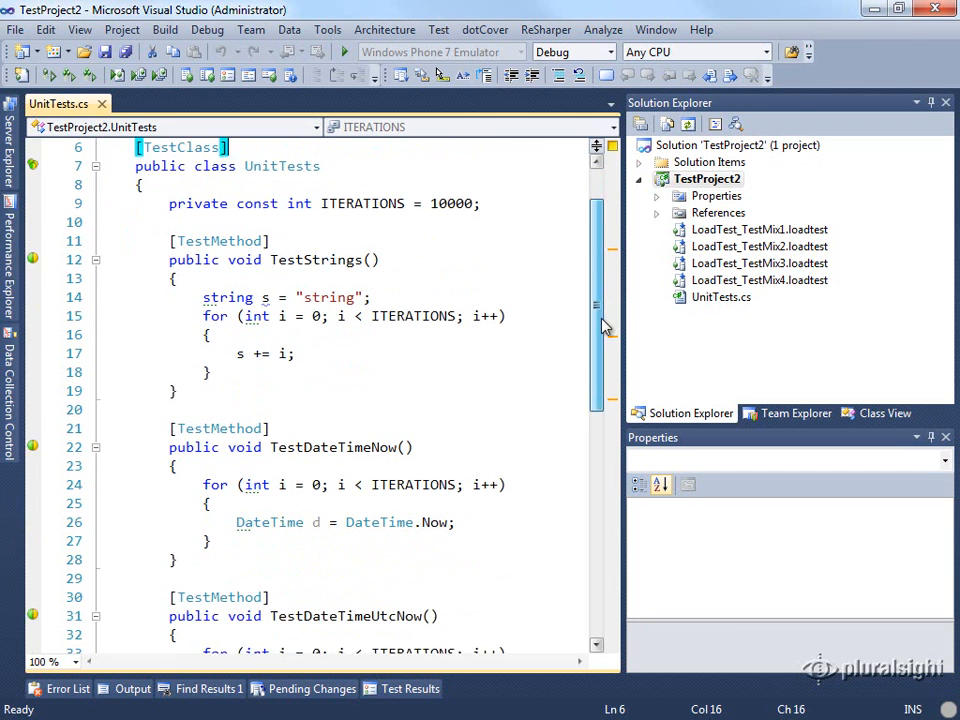
Launch the New Load Test Wizard from TestProject2's Add > Load Test command.
scroll("down", 3)
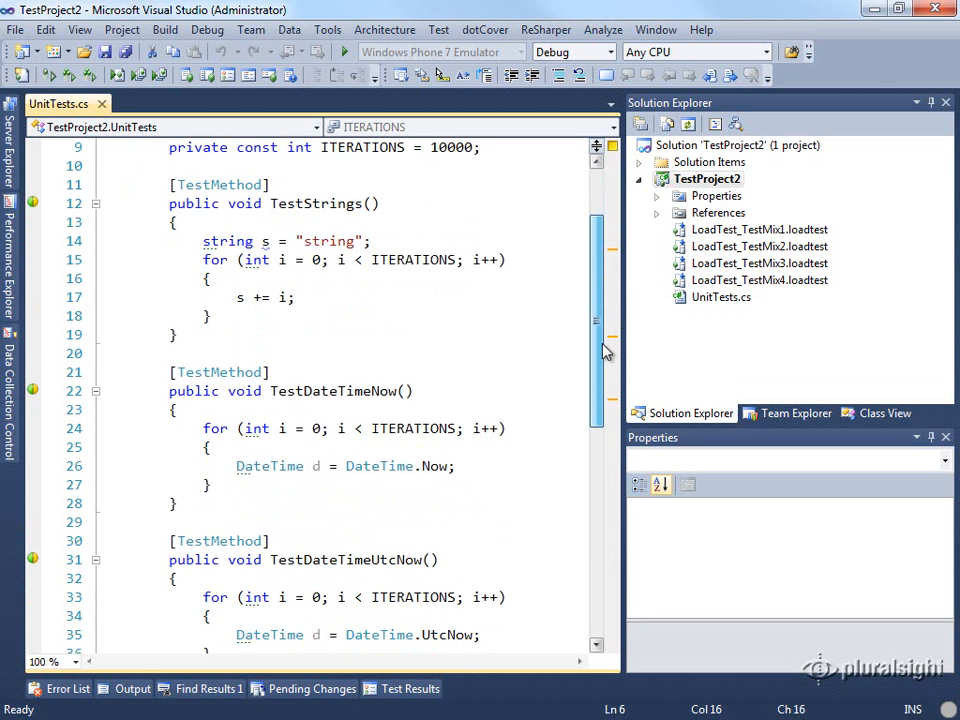
scroll("down", 3)
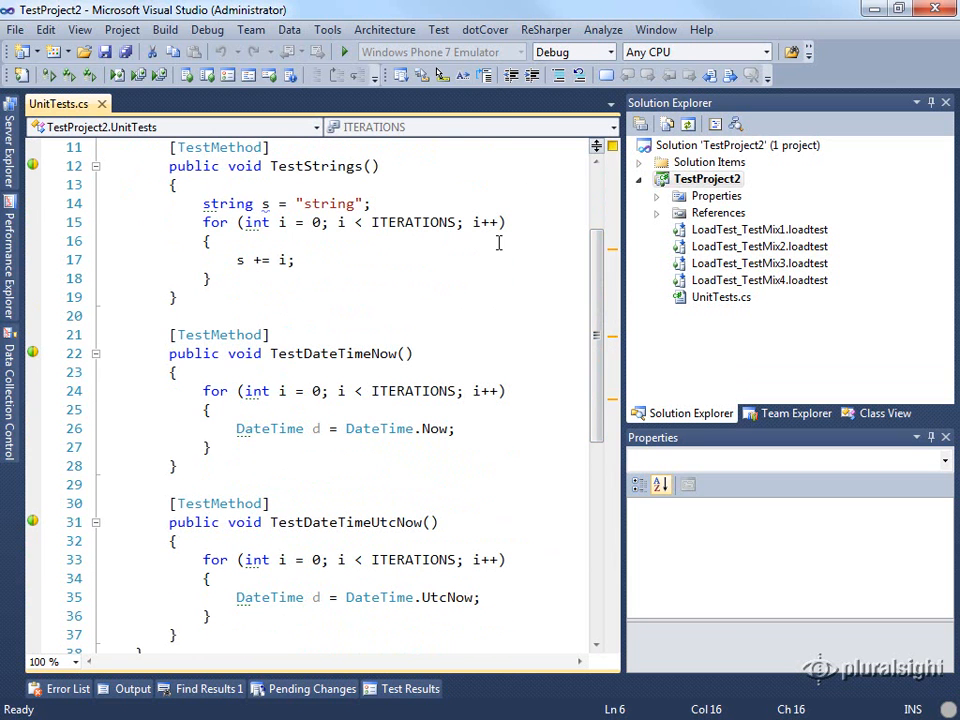
mouse_move(356, 364)
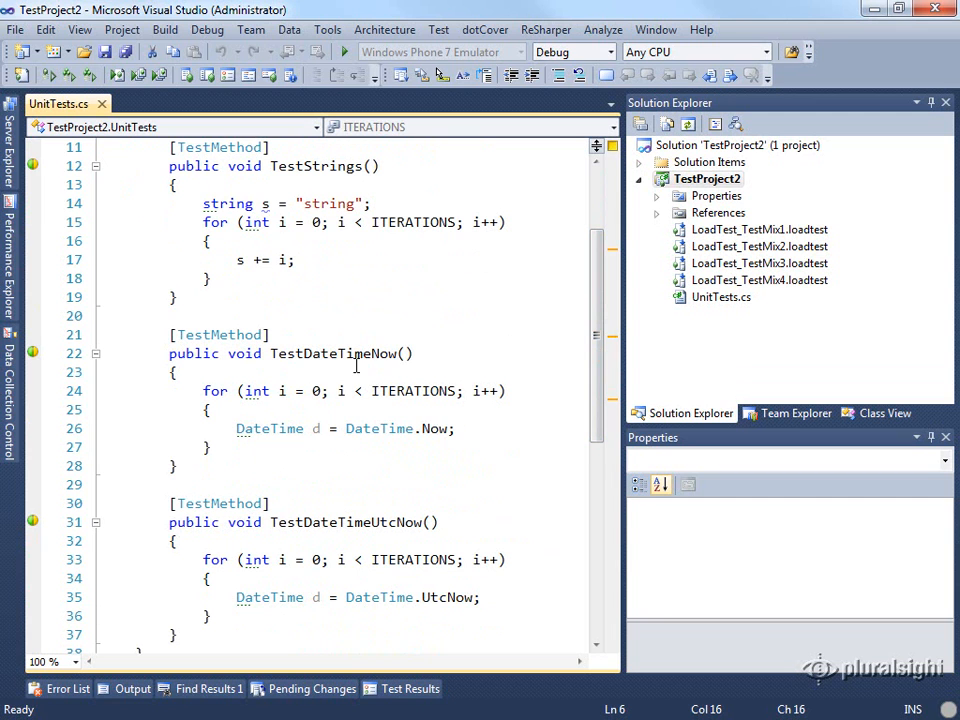
mouse_move(390, 472)
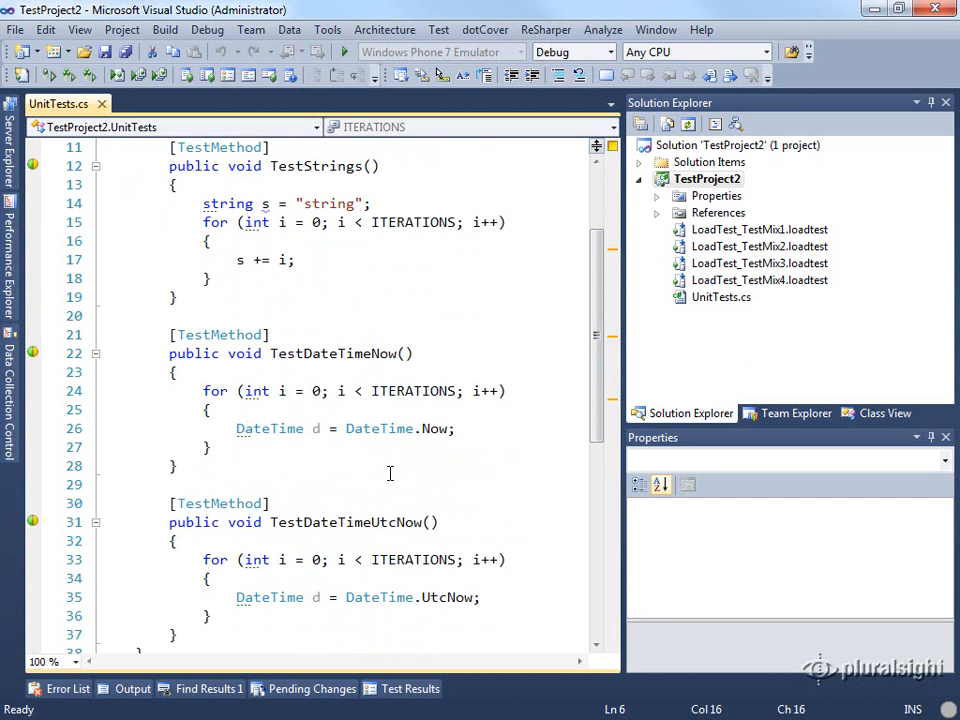
mouse_move(396, 596)
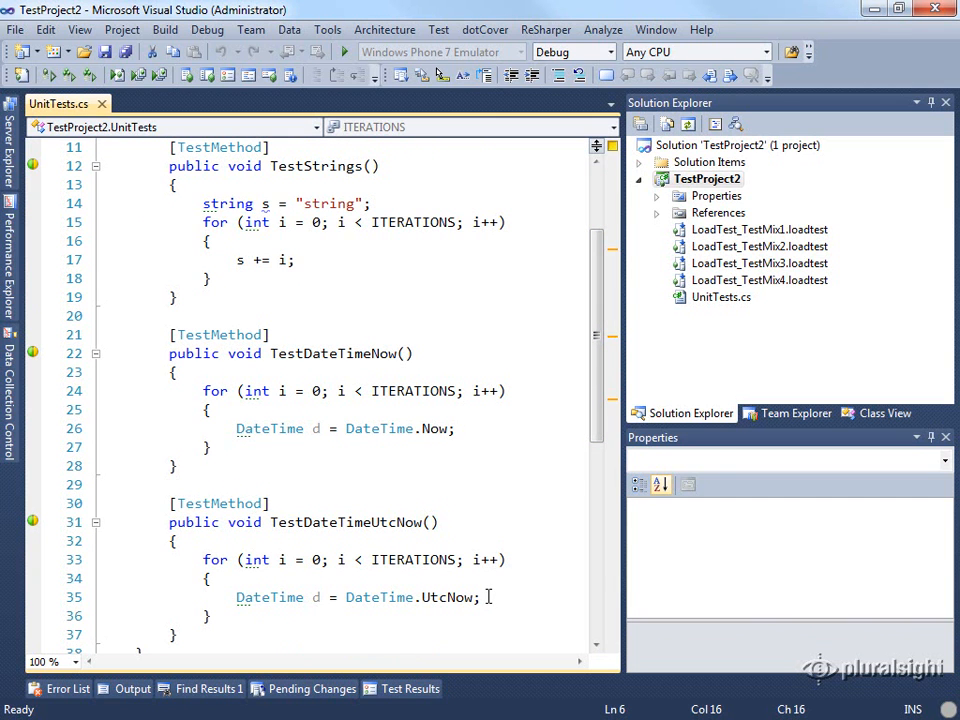
mouse_move(560, 314)
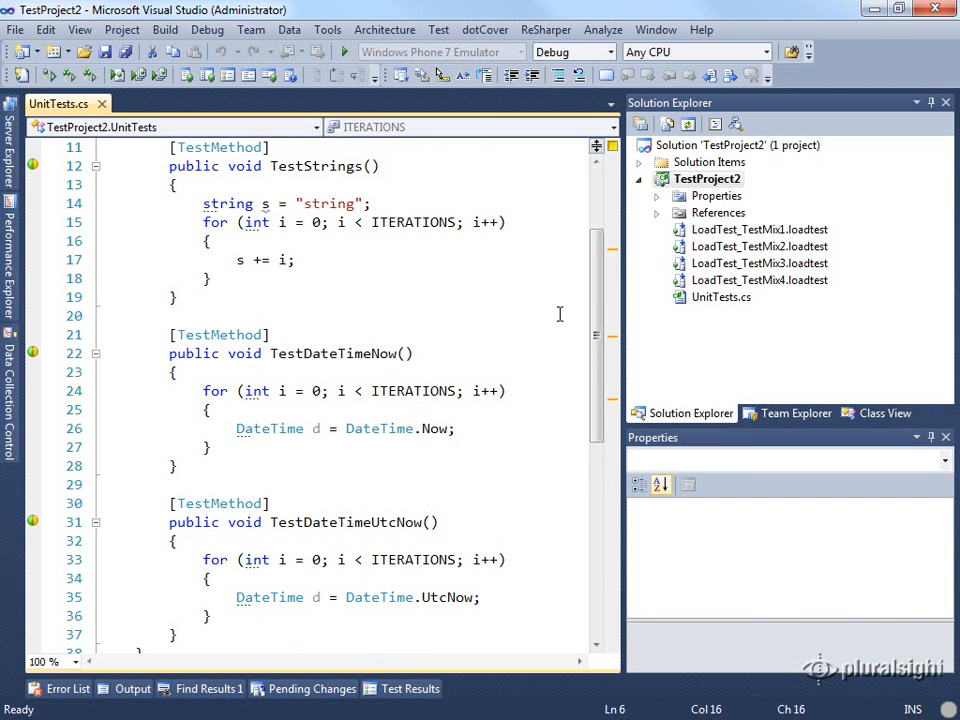
mouse_move(546, 376)
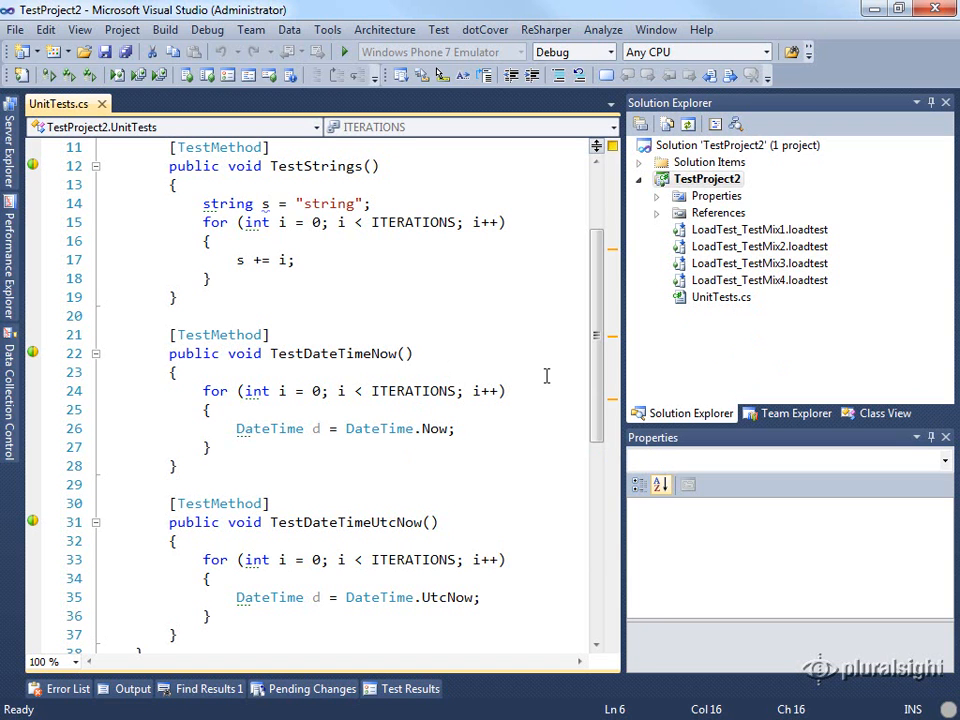
mouse_move(408, 482)
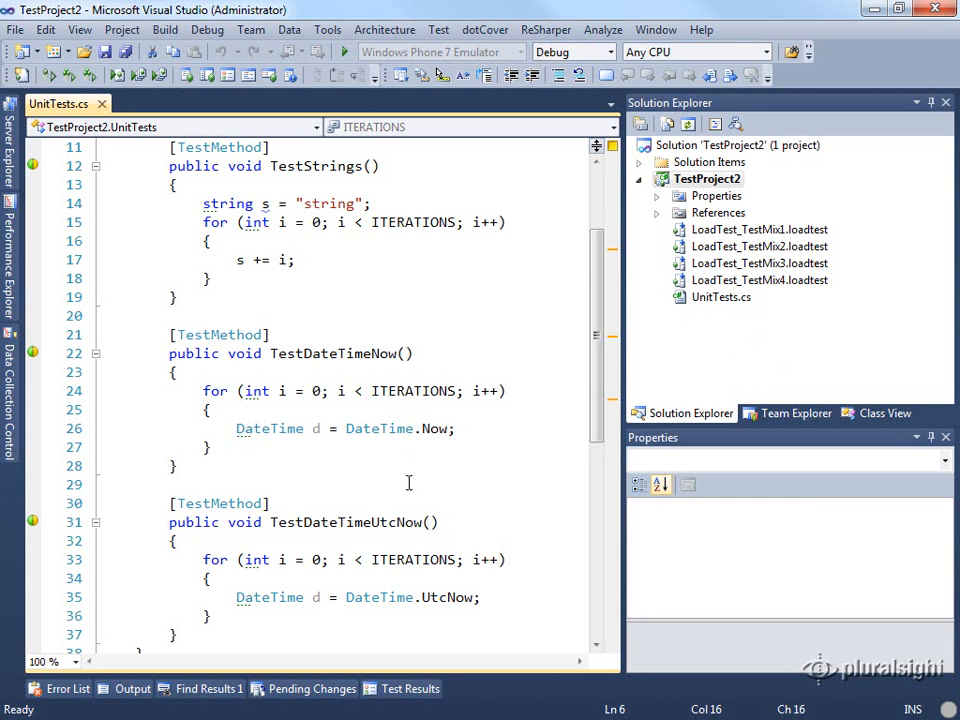
right_click(708, 178)
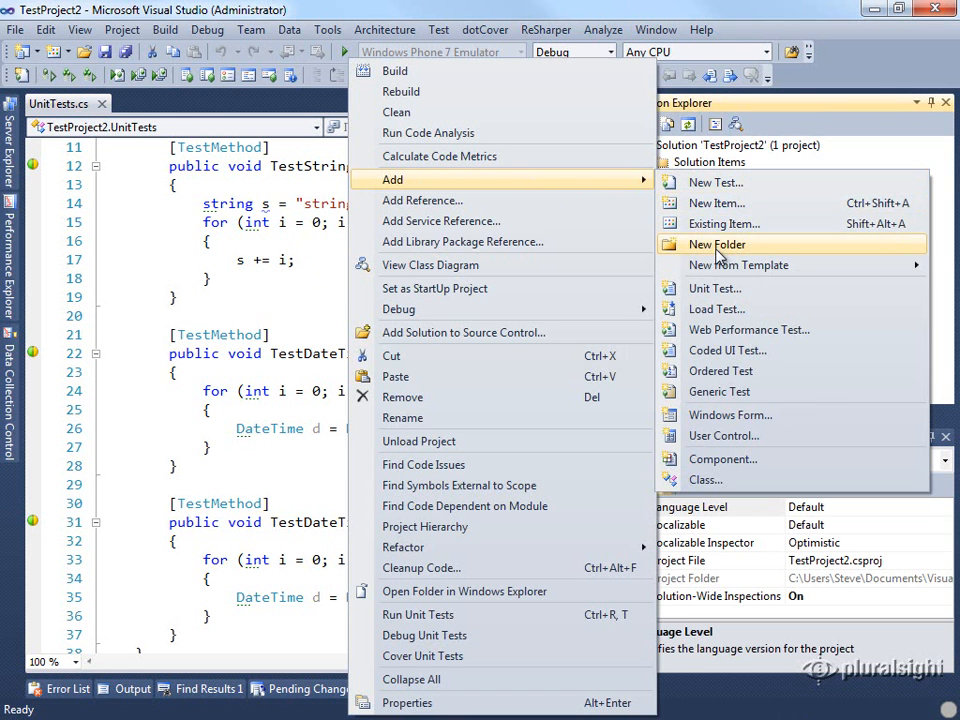
left_click(716, 308)
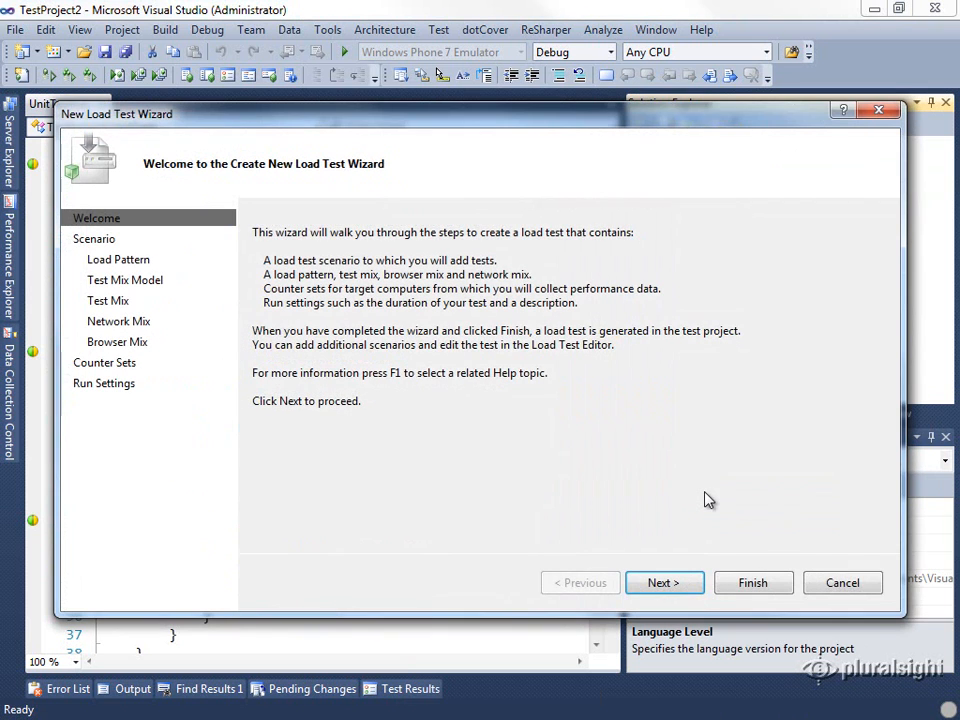
mouse_move(690, 512)
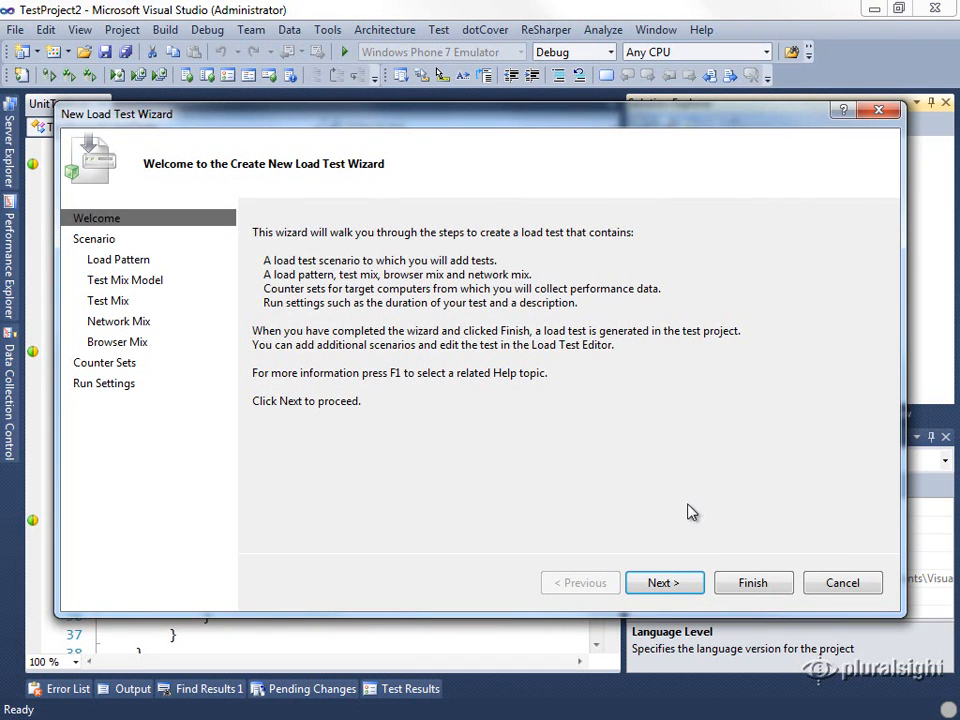
Name the scenario 'Unit Tests', choose 'Do not use think times' and continue to the load pattern page.
left_click(664, 582)
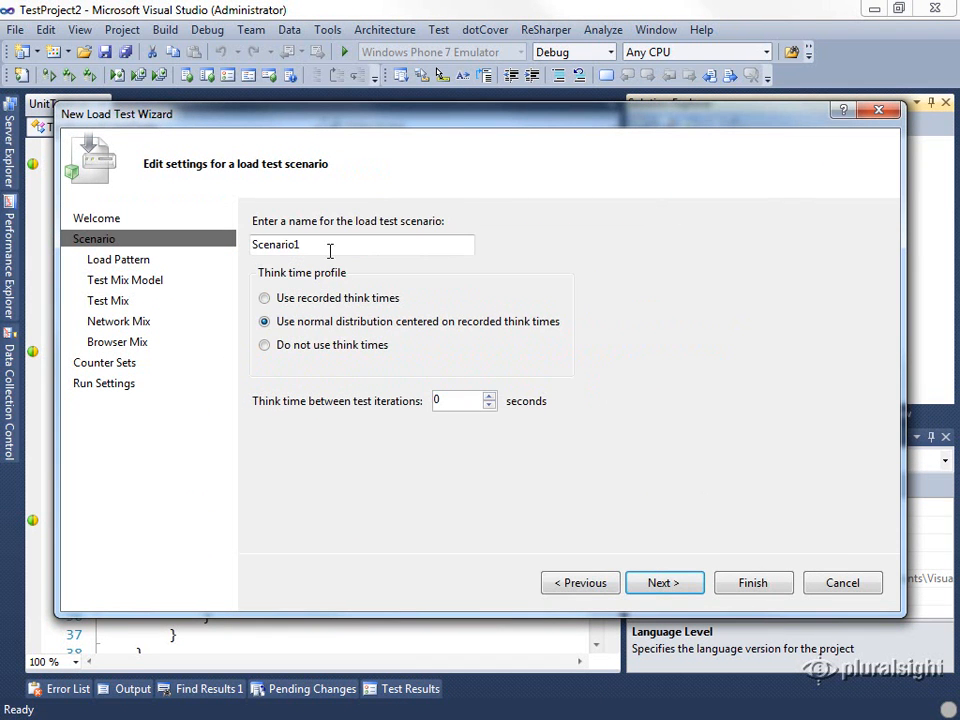
triple_click(364, 244)
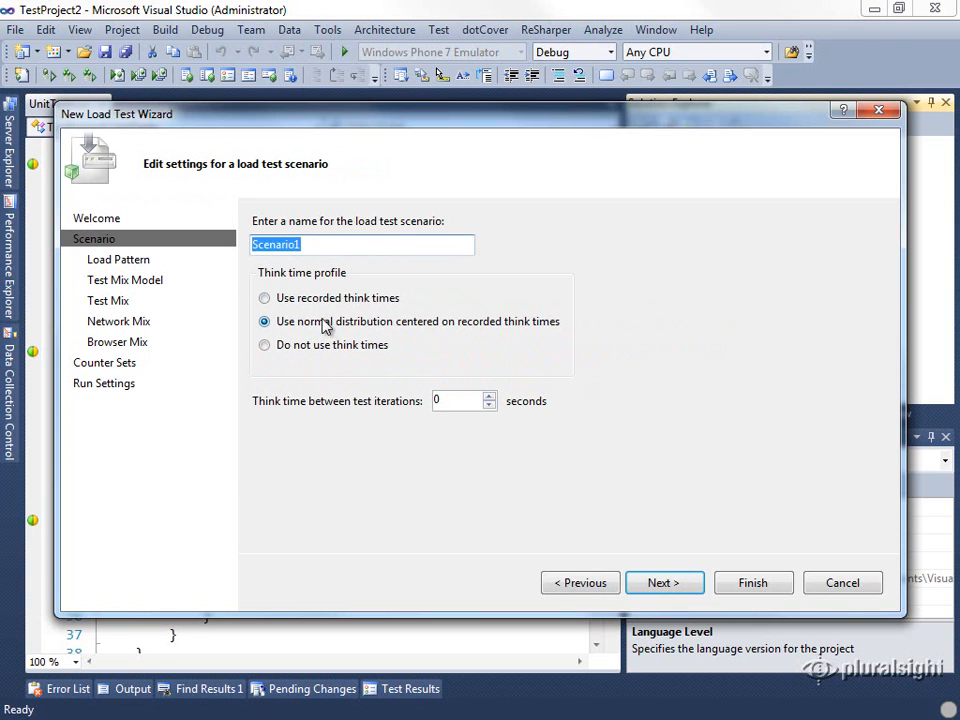
mouse_move(416, 390)
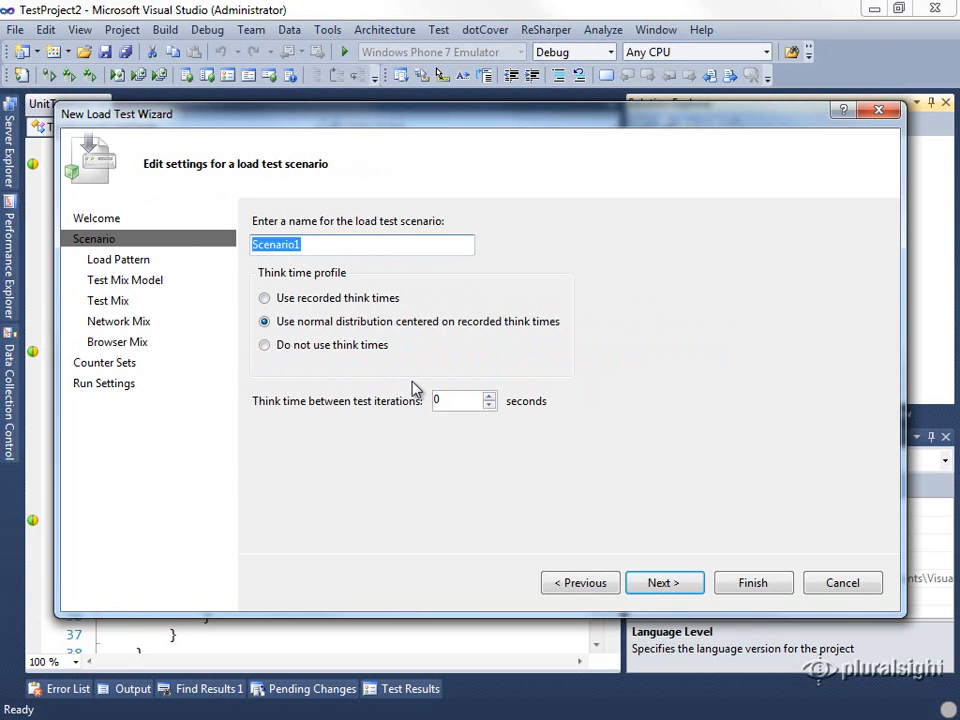
type("U")
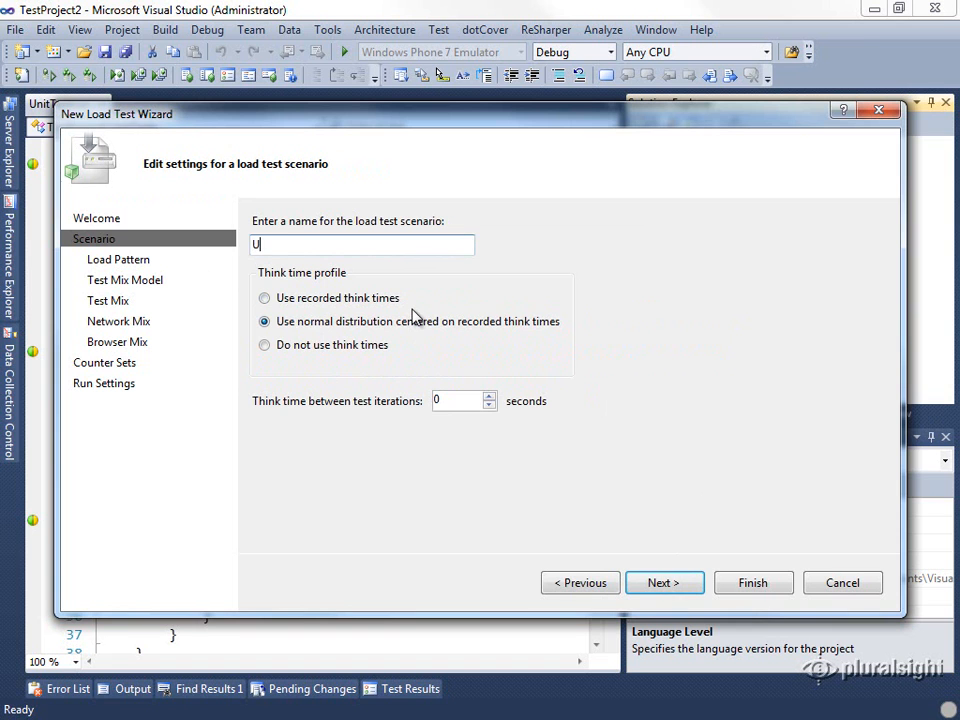
type("nit Tests")
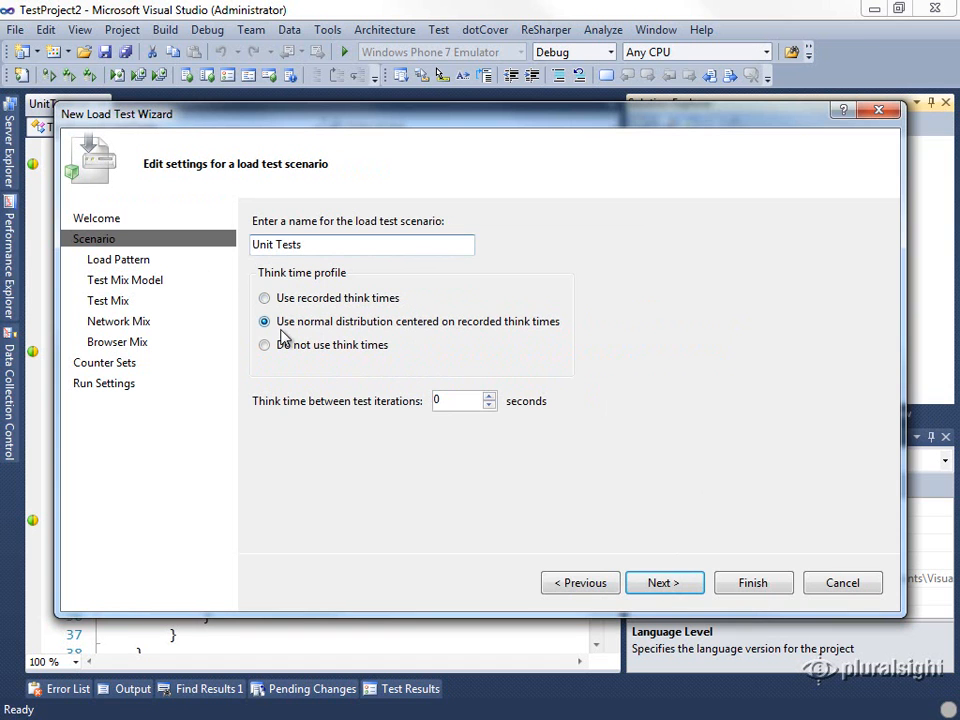
left_click(264, 344)
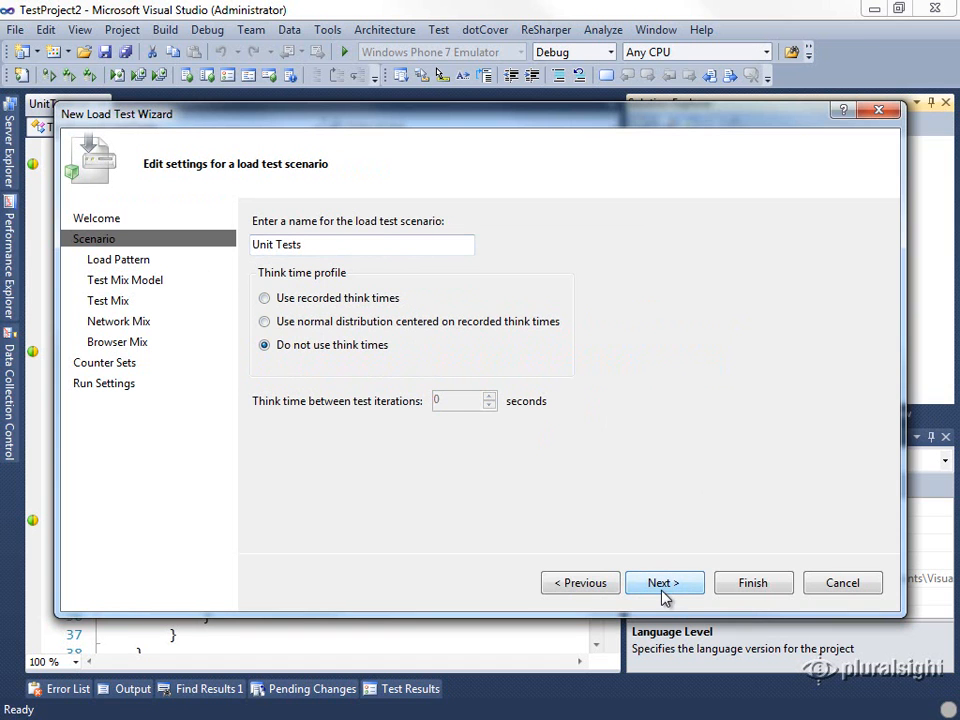
left_click(664, 582)
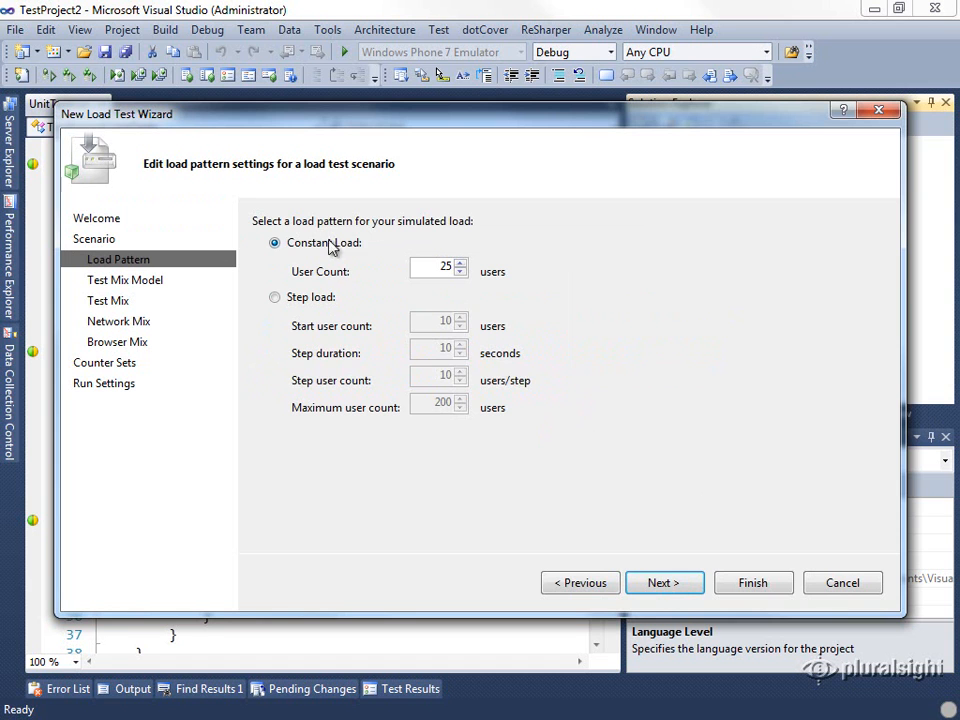
mouse_move(378, 292)
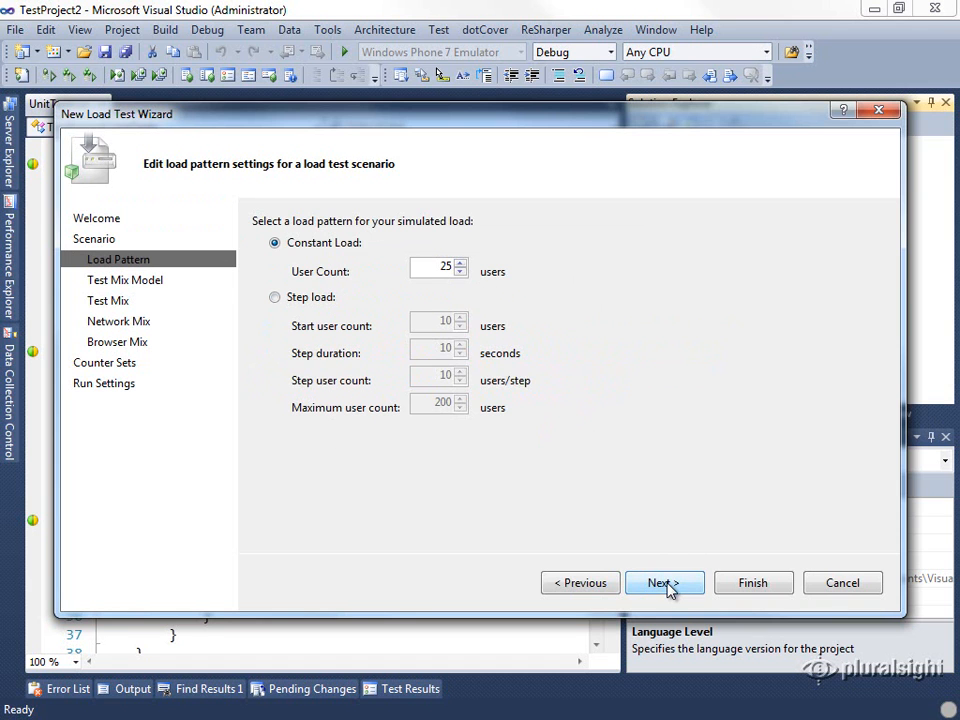
Keep the constant load of 25 users and advance to the Test Mix Model page.
left_click(664, 584)
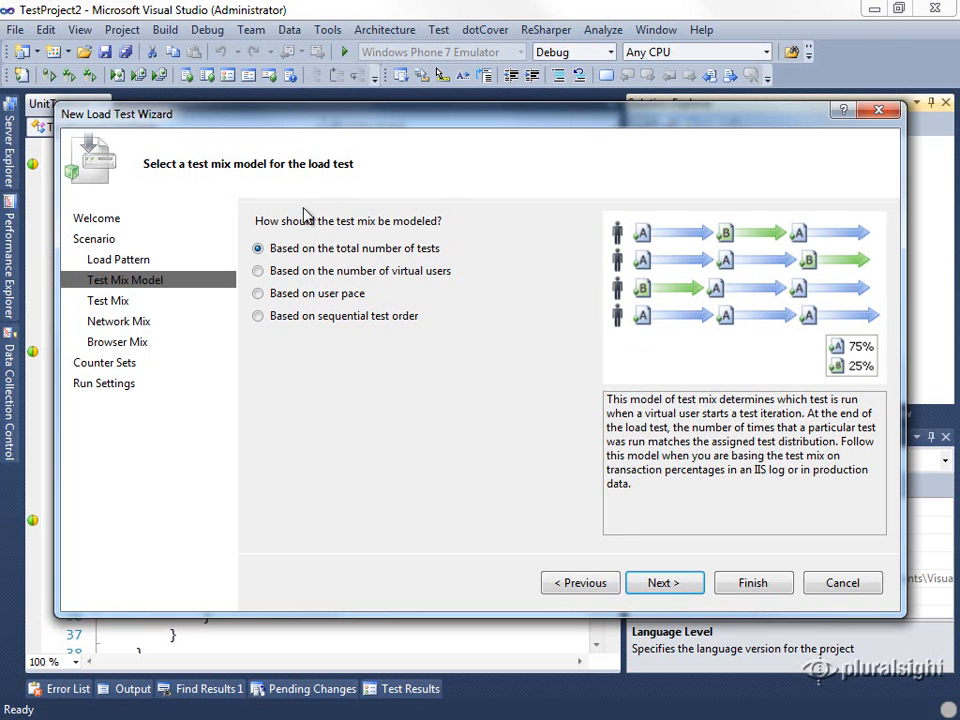
mouse_move(332, 336)
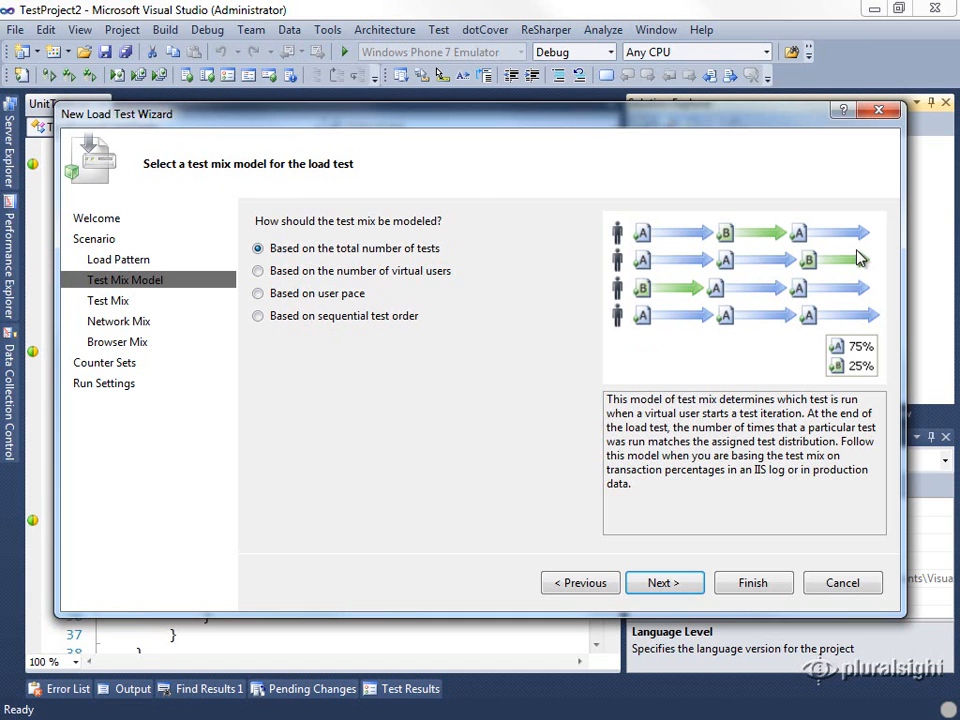
mouse_move(728, 368)
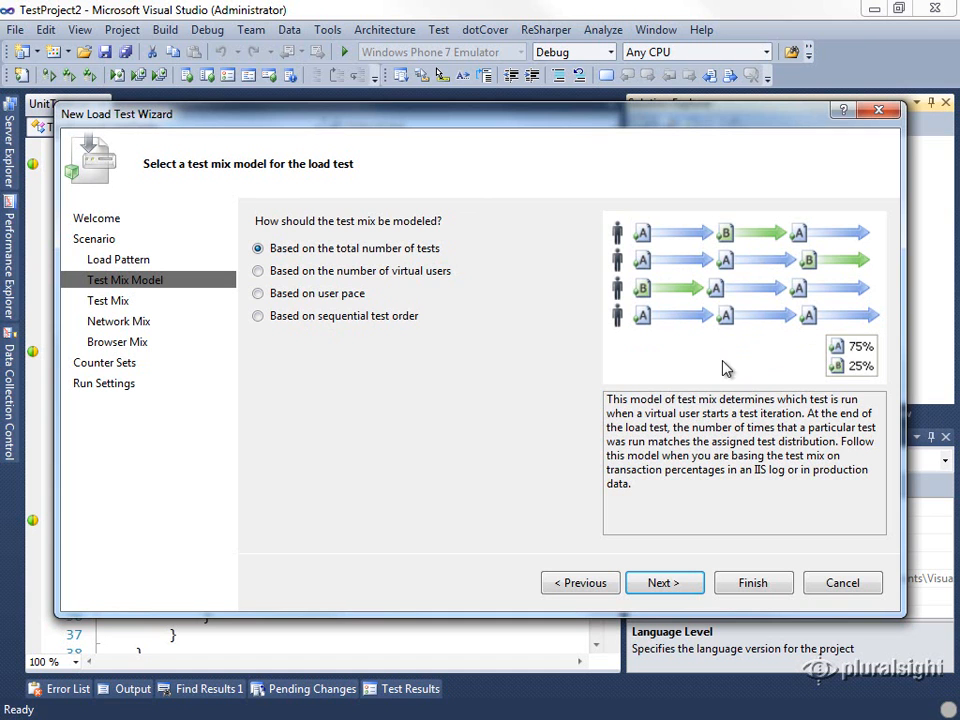
mouse_move(836, 336)
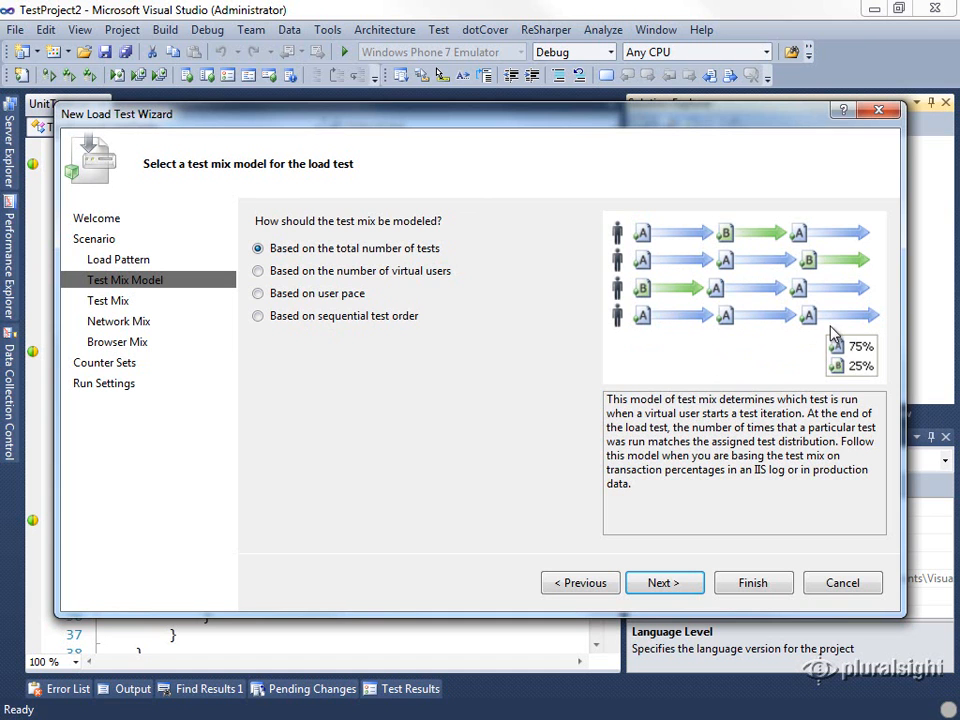
mouse_move(364, 262)
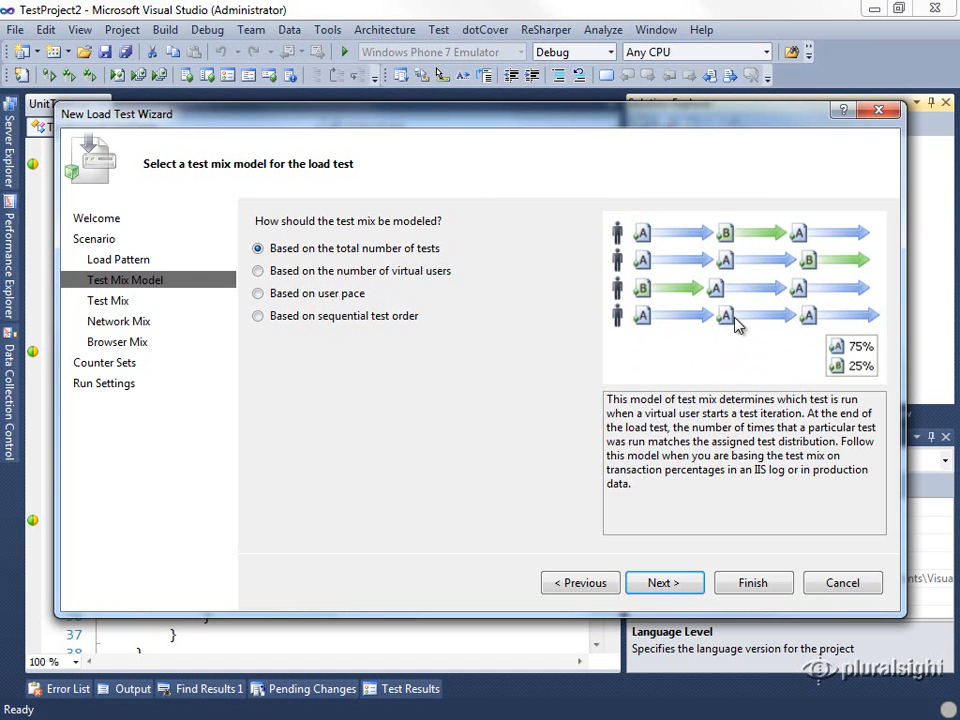
mouse_move(648, 250)
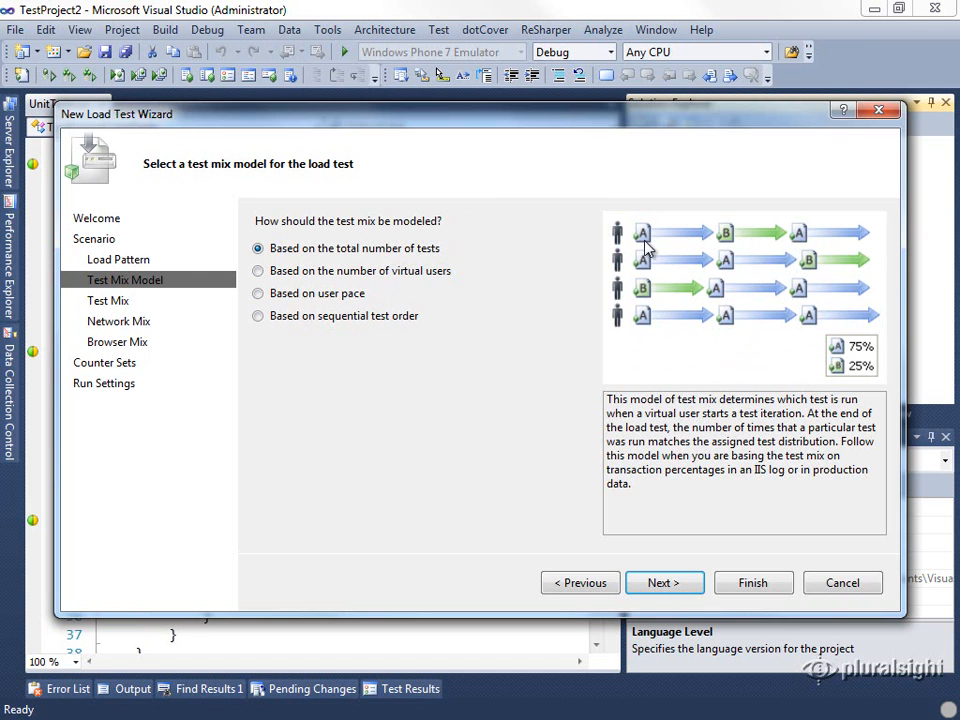
mouse_move(780, 344)
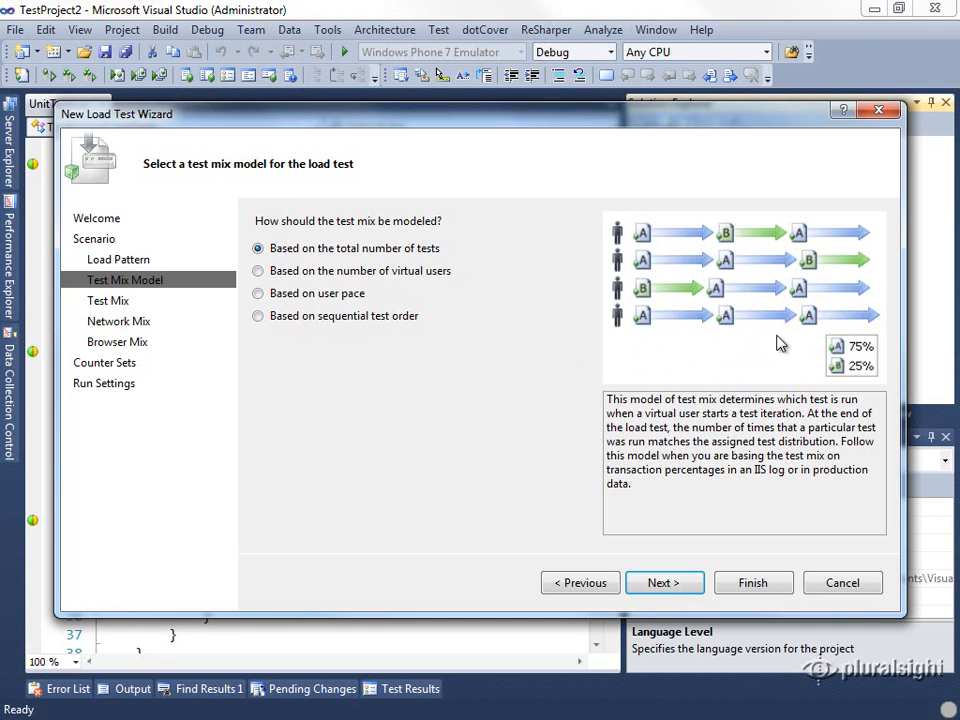
mouse_move(790, 348)
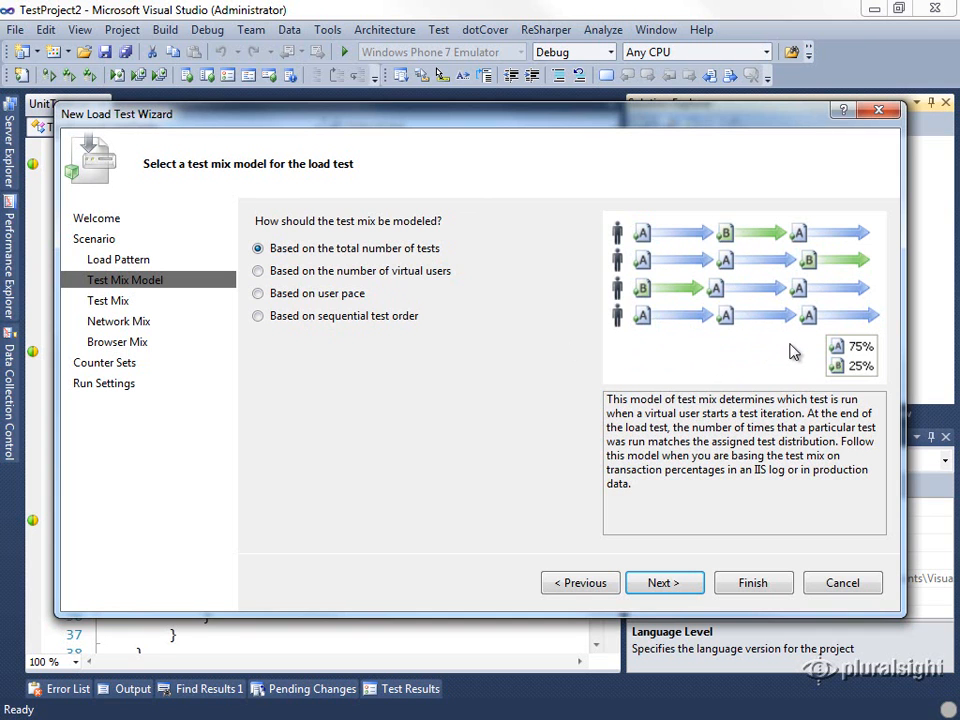
mouse_move(880, 376)
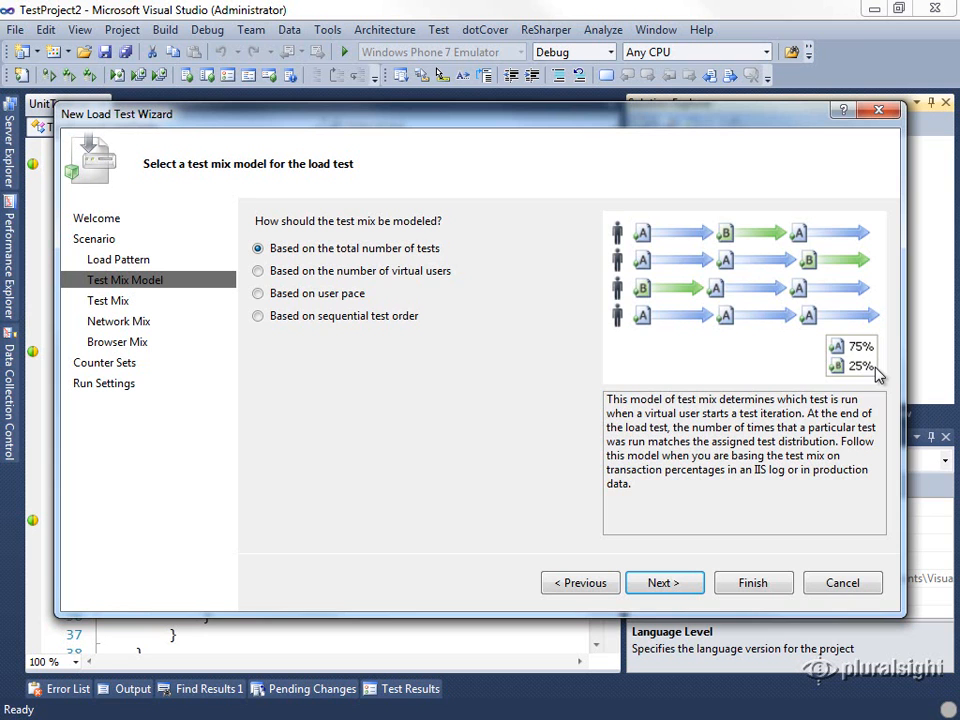
Select 'Based on the number of virtual users' as the test mix model.
left_click(258, 270)
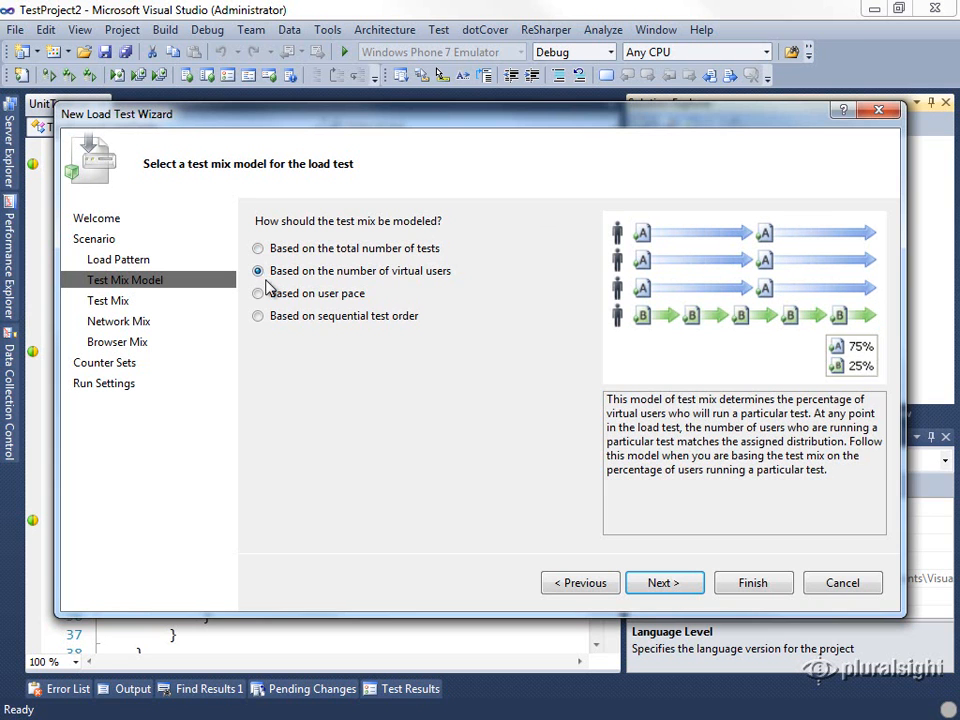
mouse_move(628, 232)
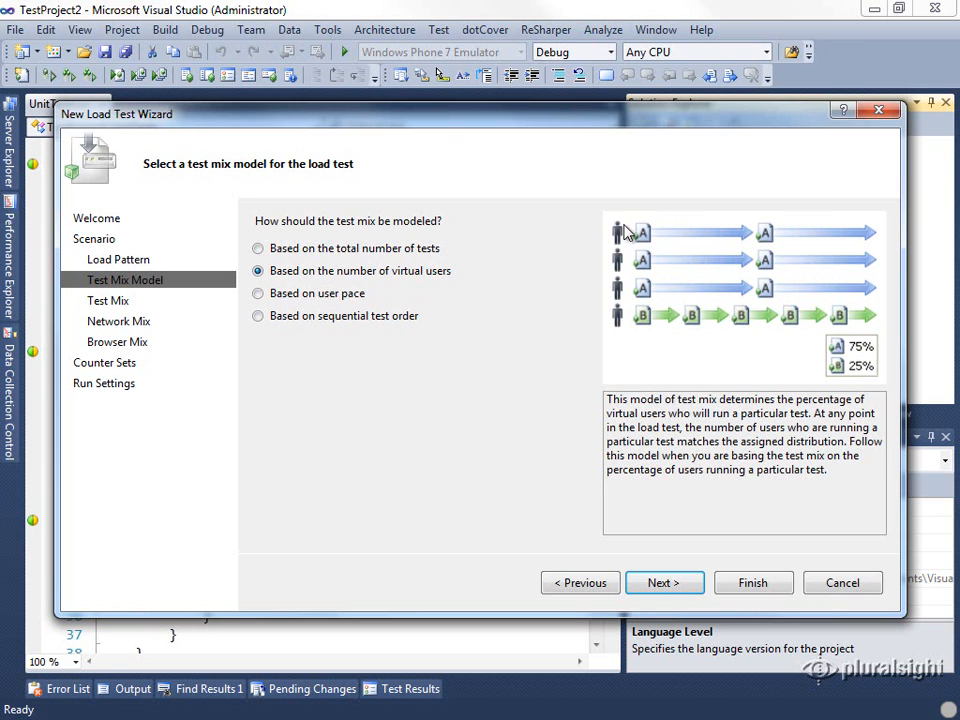
mouse_move(618, 308)
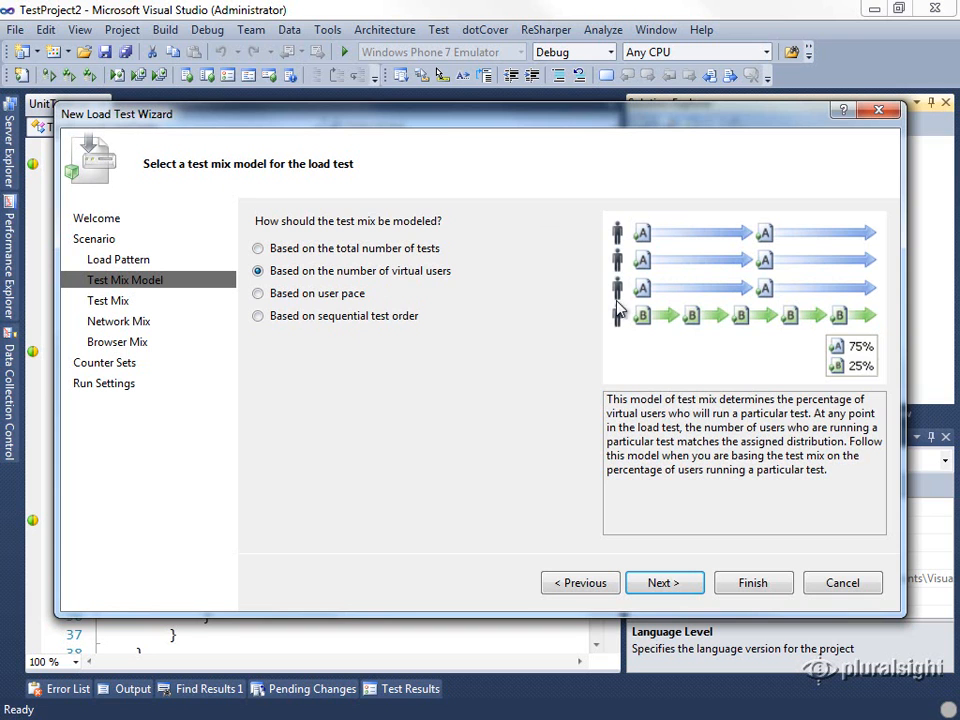
mouse_move(858, 376)
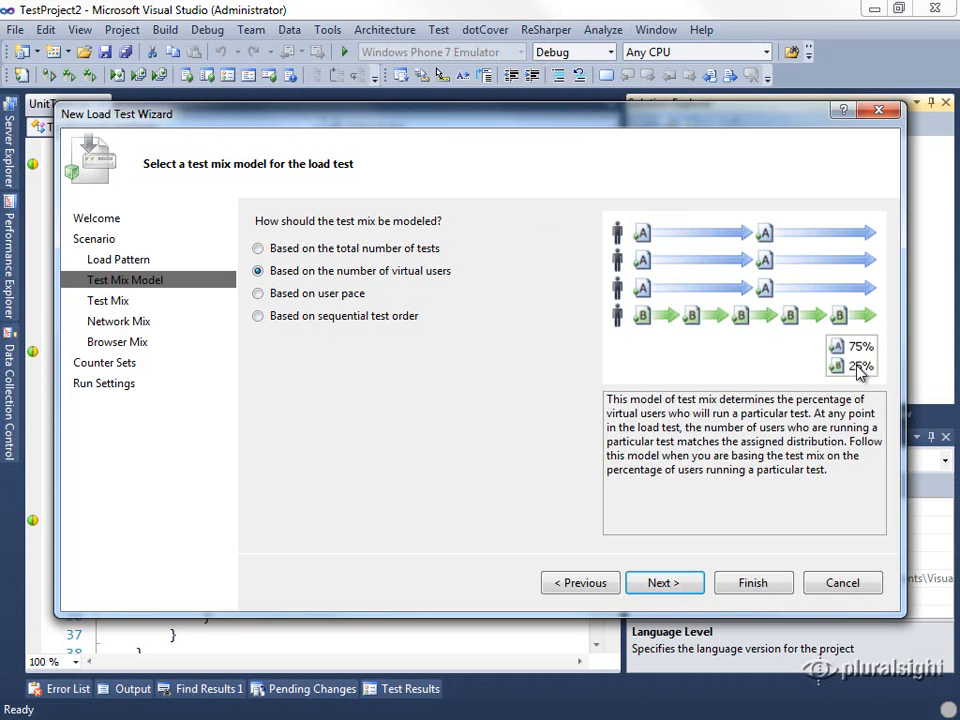
mouse_move(620, 236)
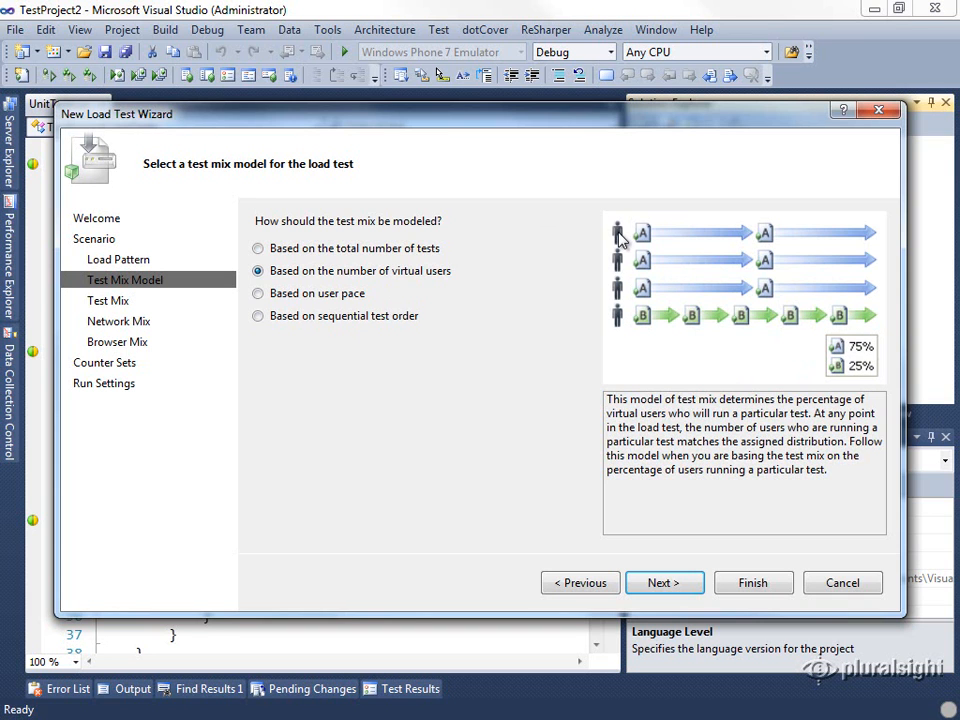
mouse_move(616, 328)
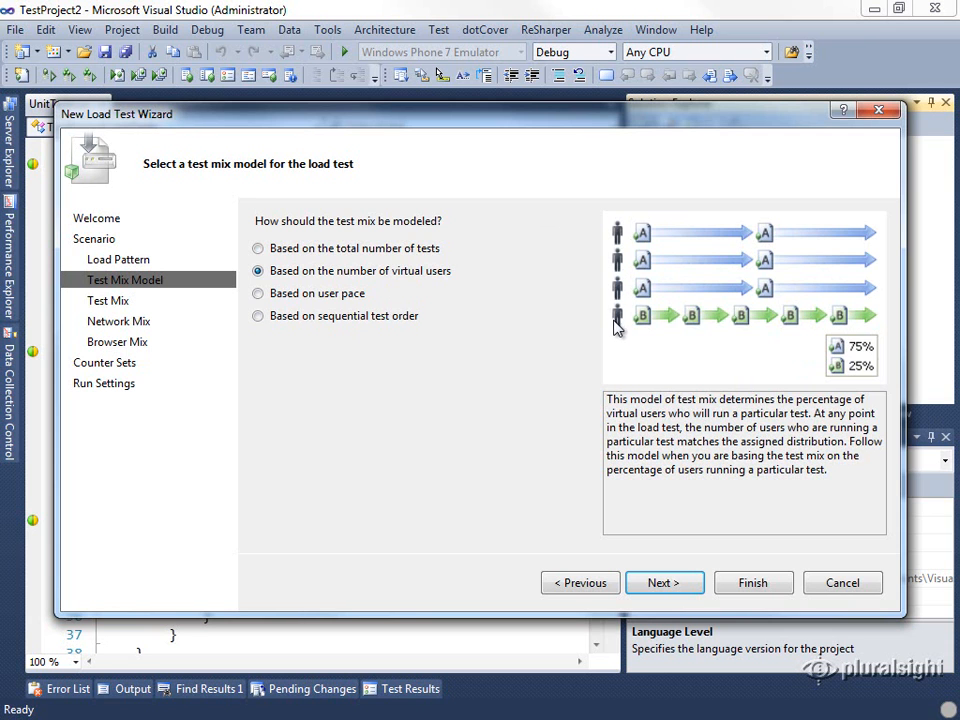
mouse_move(784, 328)
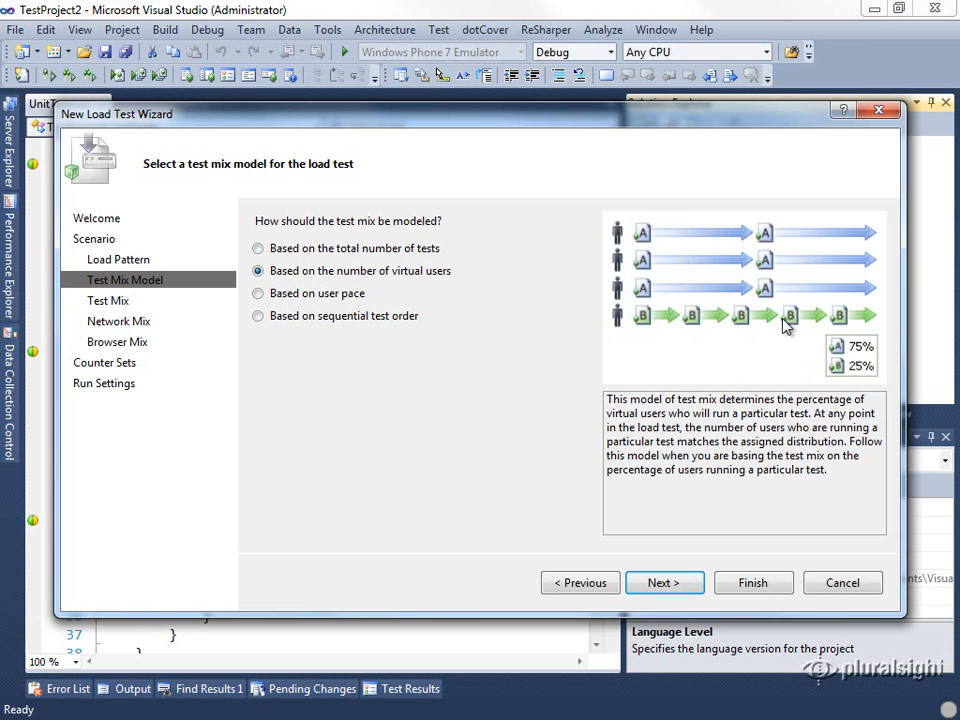
Select 'Based on user pace' as the test mix model.
left_click(258, 292)
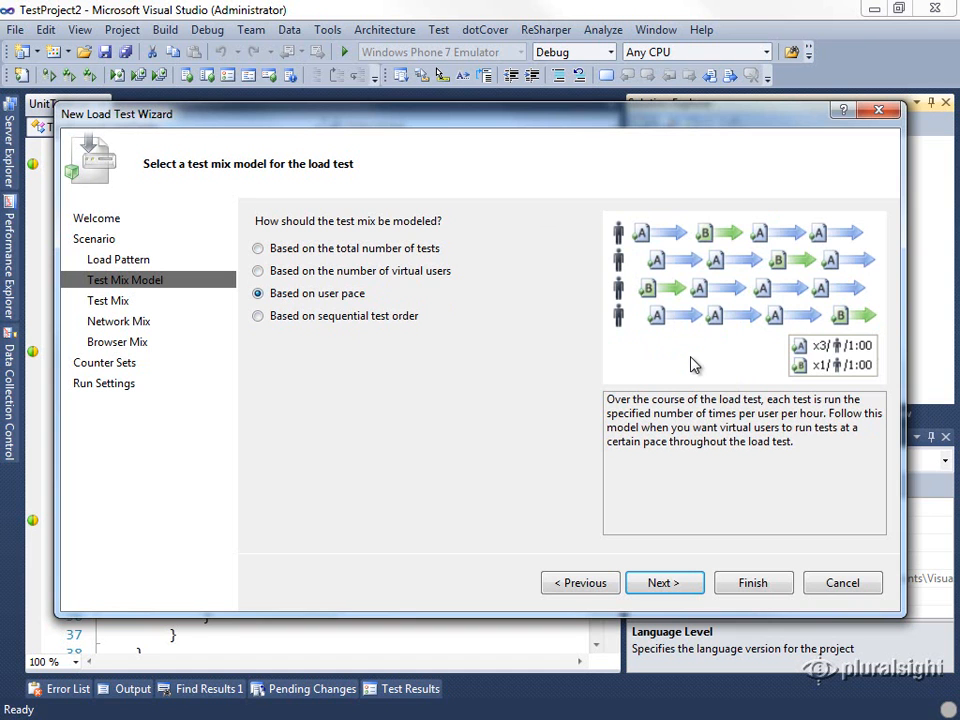
mouse_move(888, 244)
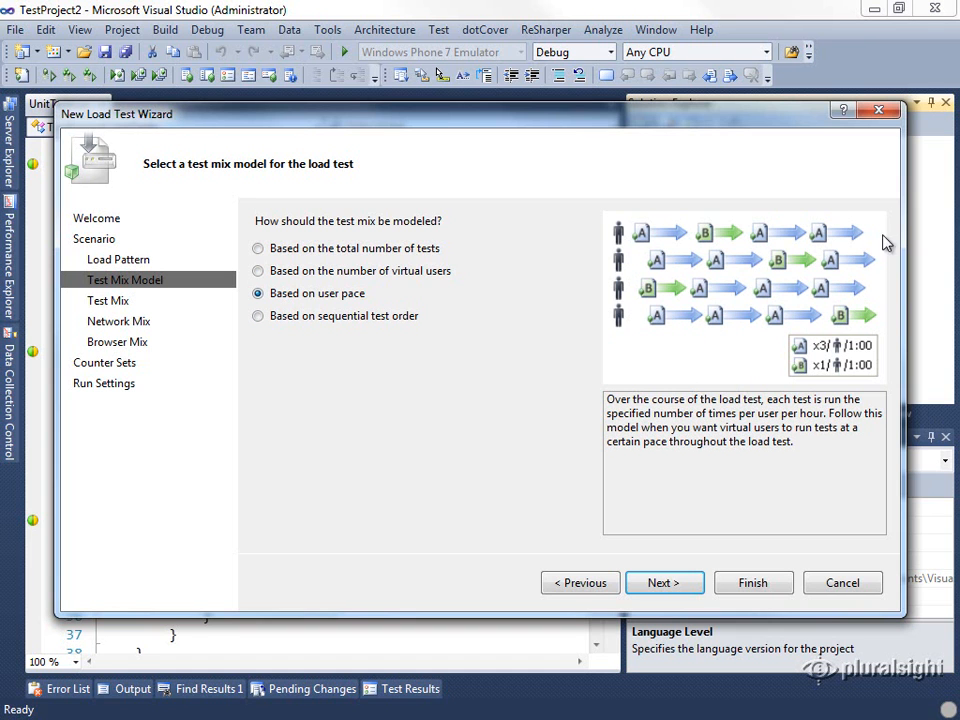
mouse_move(850, 316)
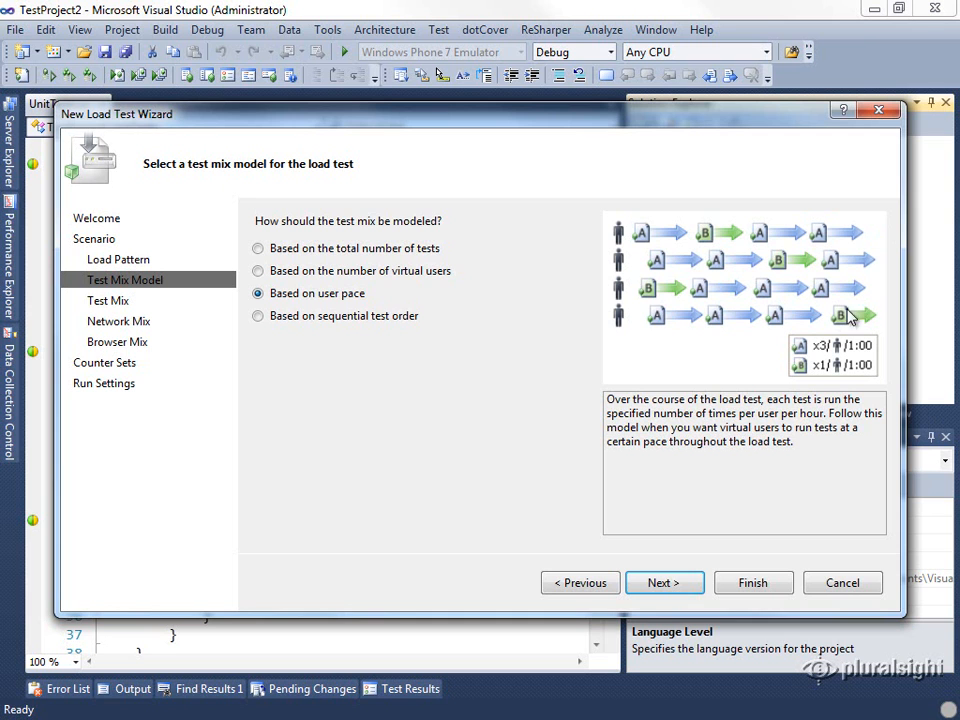
mouse_move(720, 298)
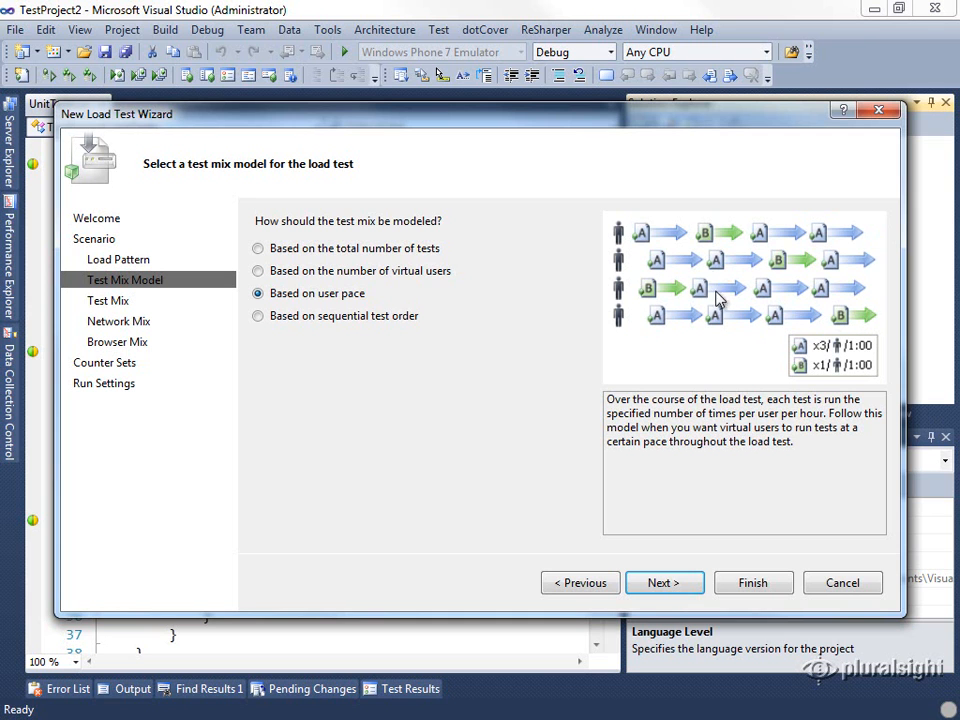
mouse_move(856, 324)
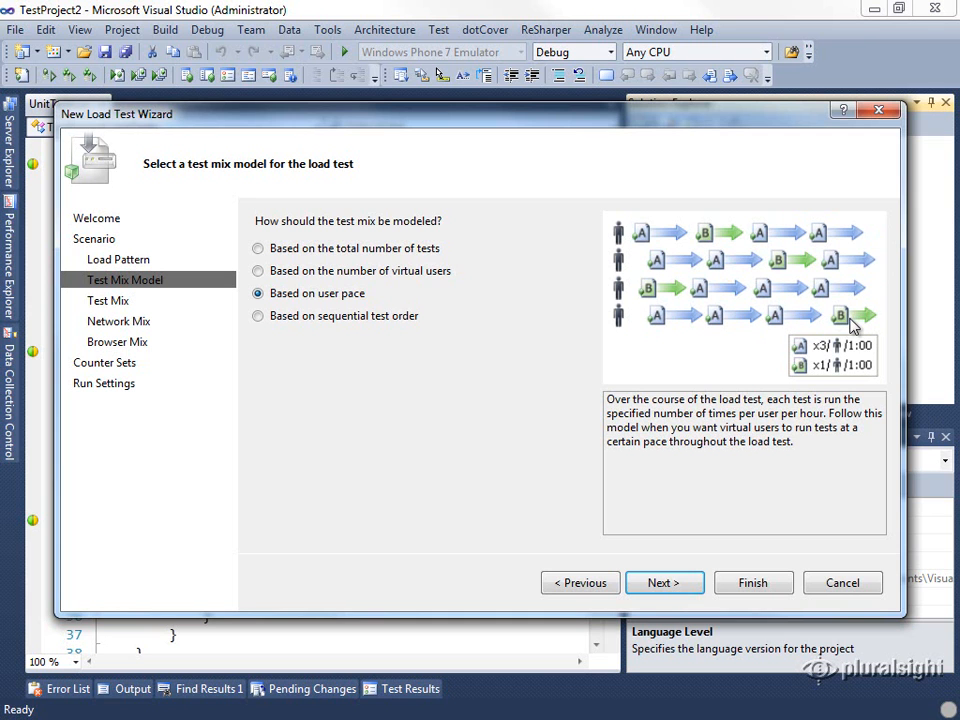
mouse_move(658, 318)
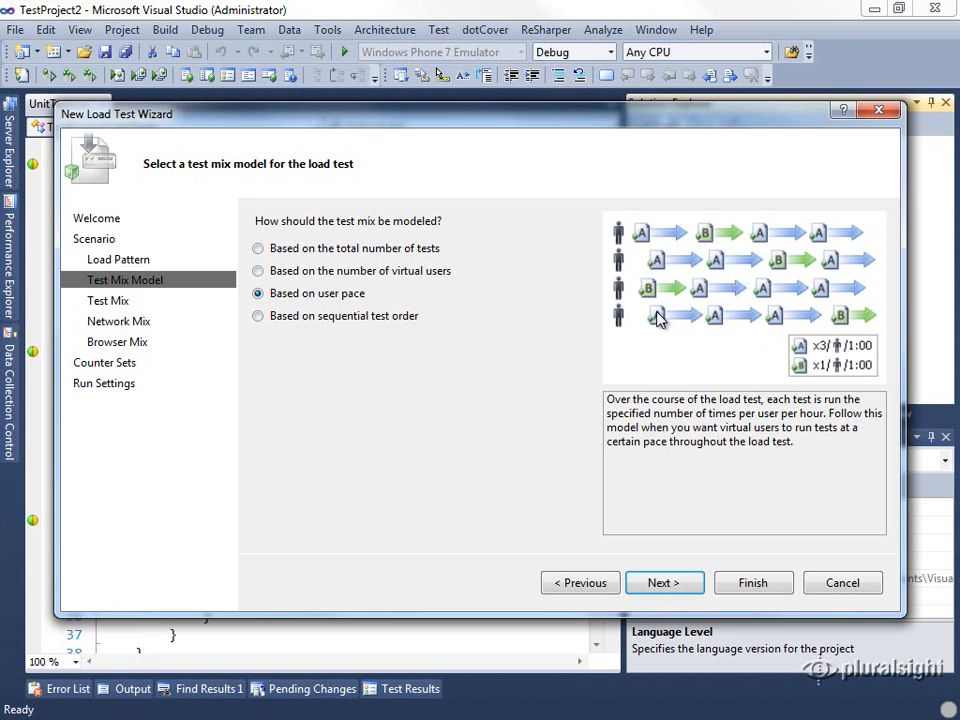
mouse_move(836, 258)
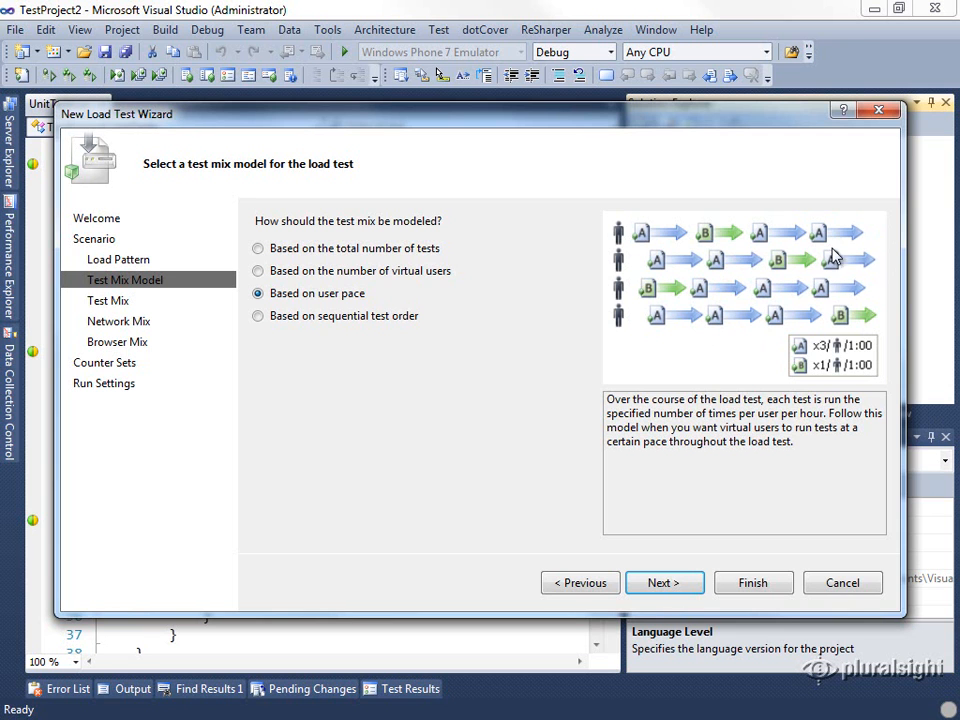
Try 'Based on sequential test order', then return to 'Based on the total number of tests'.
left_click(258, 316)
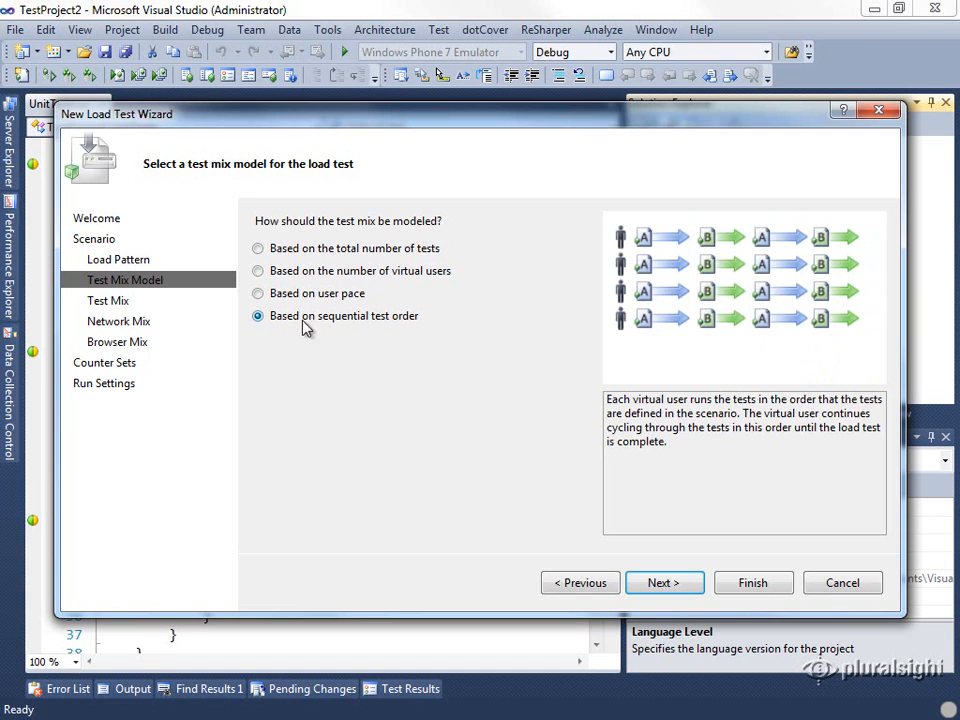
mouse_move(648, 250)
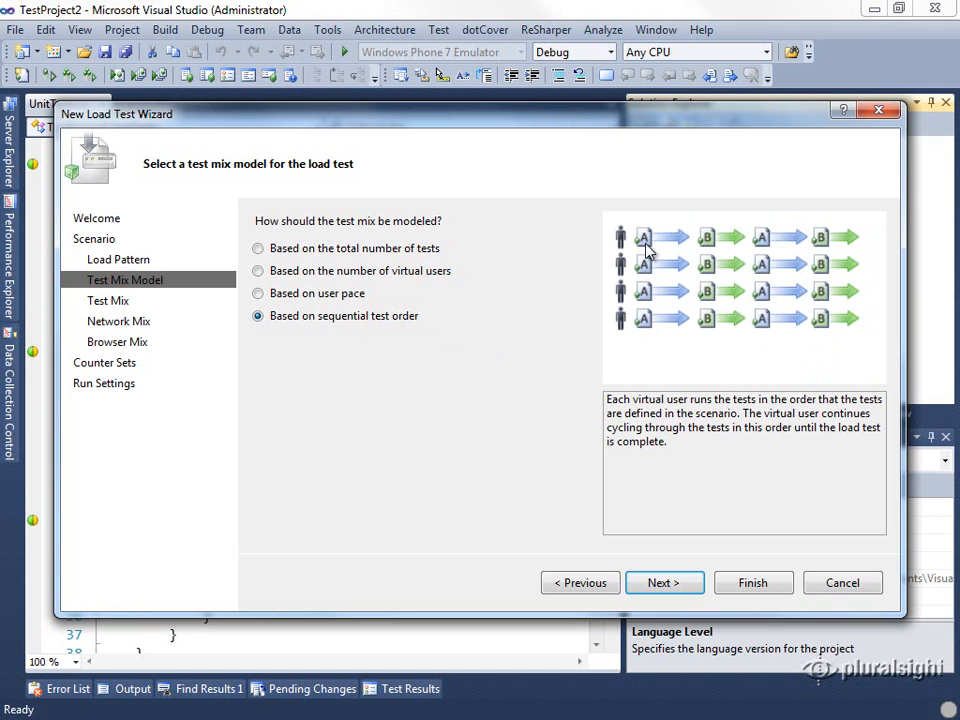
mouse_move(748, 244)
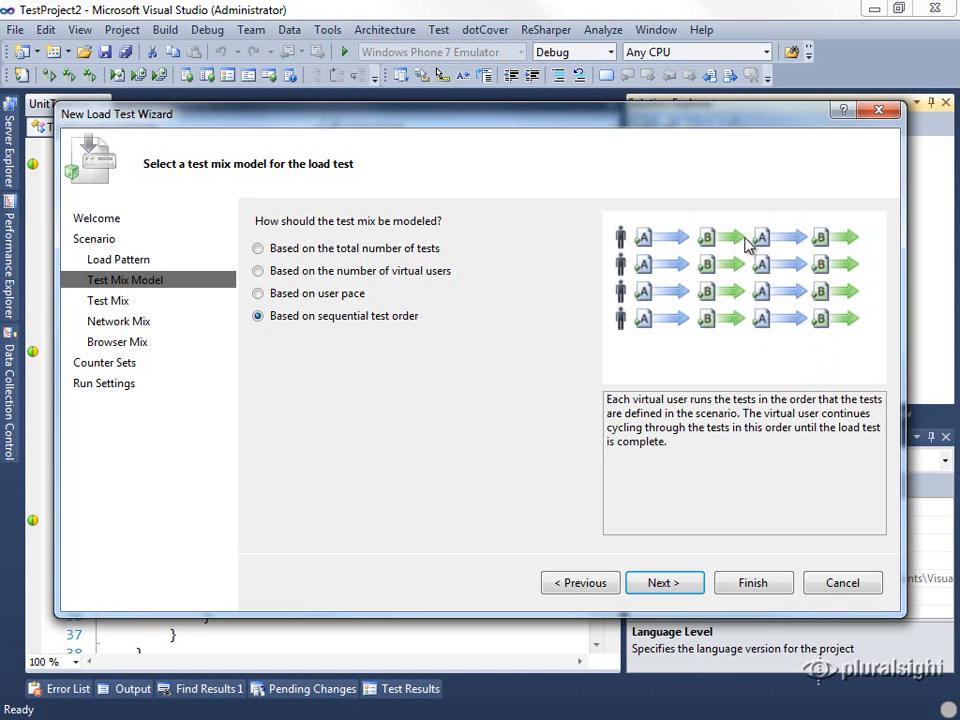
mouse_move(808, 276)
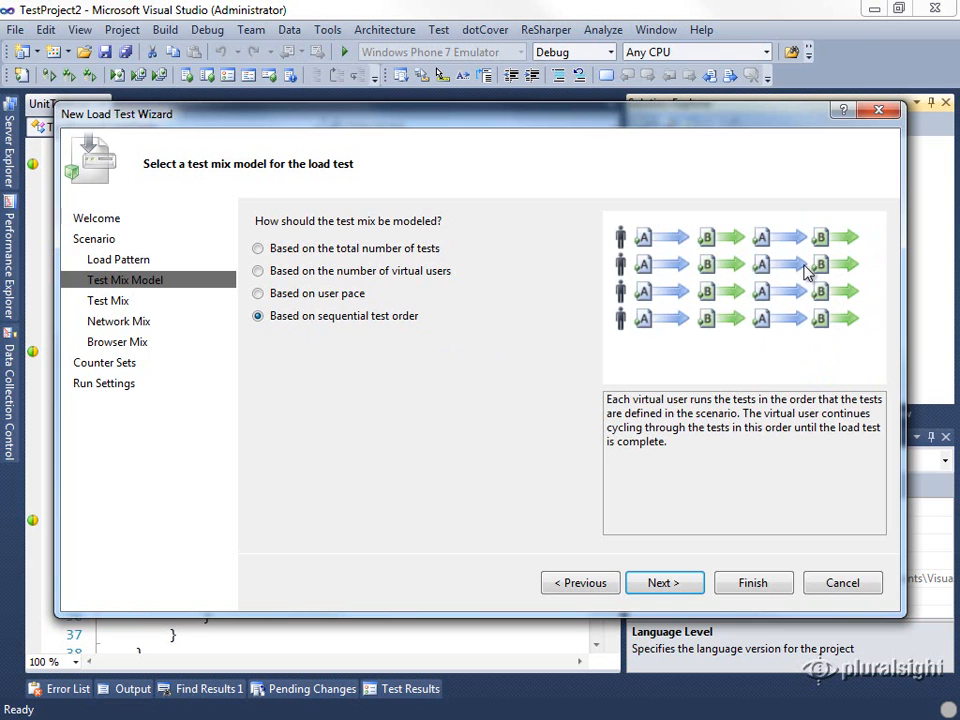
mouse_move(644, 236)
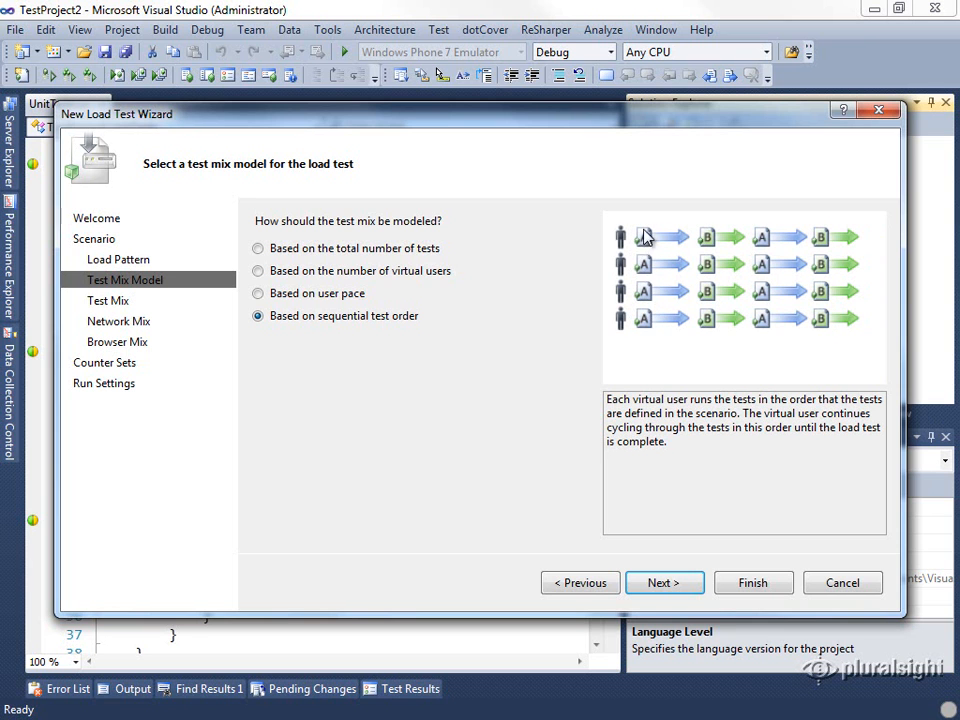
mouse_move(564, 388)
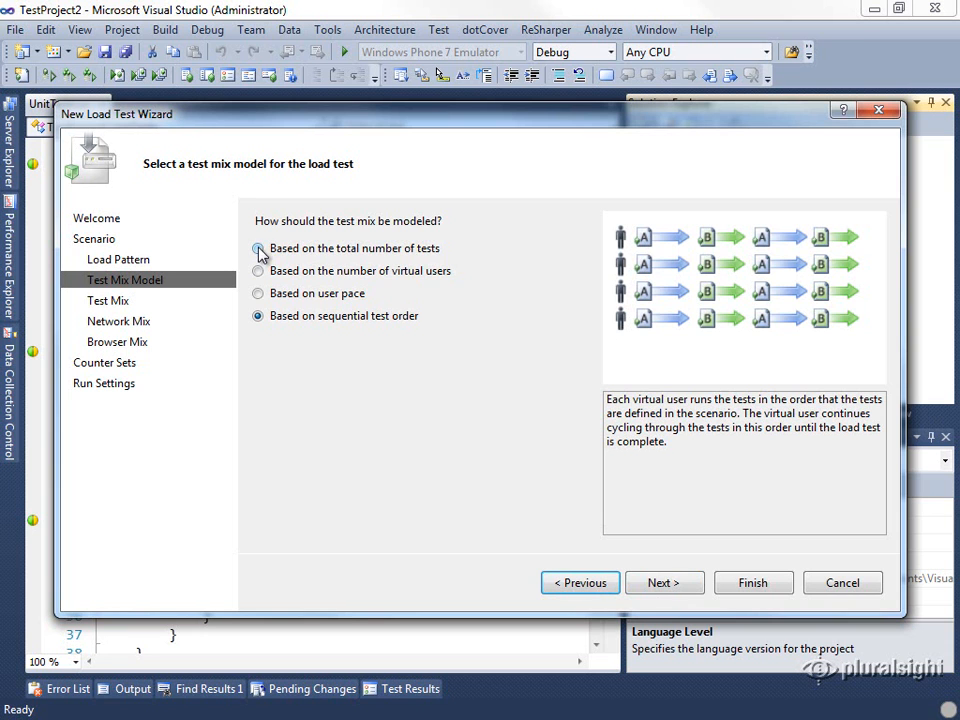
left_click(258, 248)
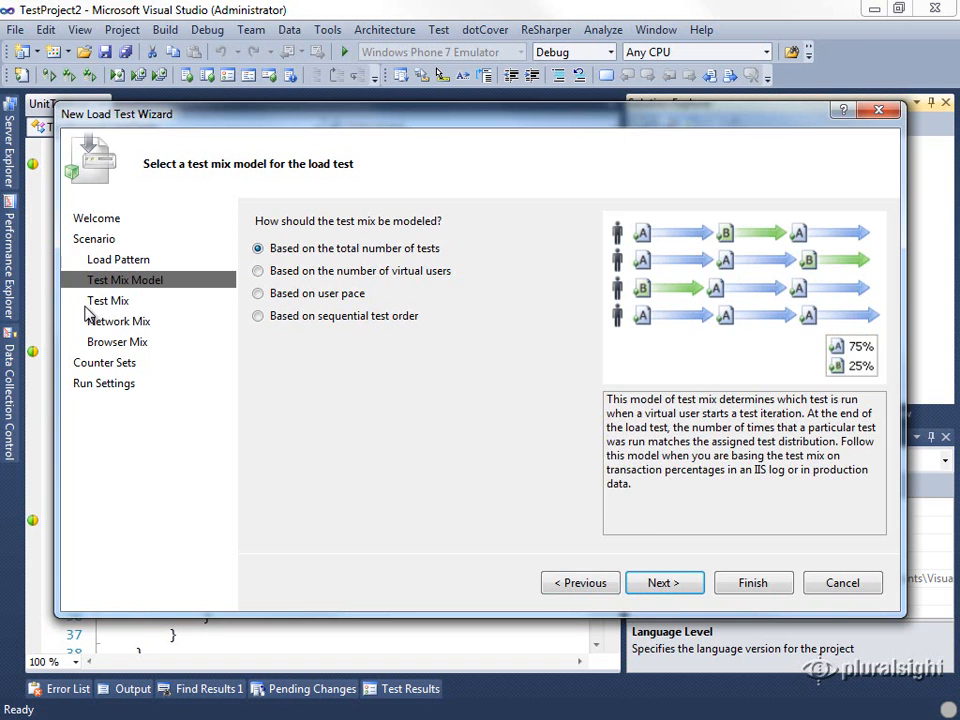
Add TestDateTimeNow, TestDateTimeUtcNow and TestStrings to the mix and raise TestStrings to 50%.
left_click(664, 582)
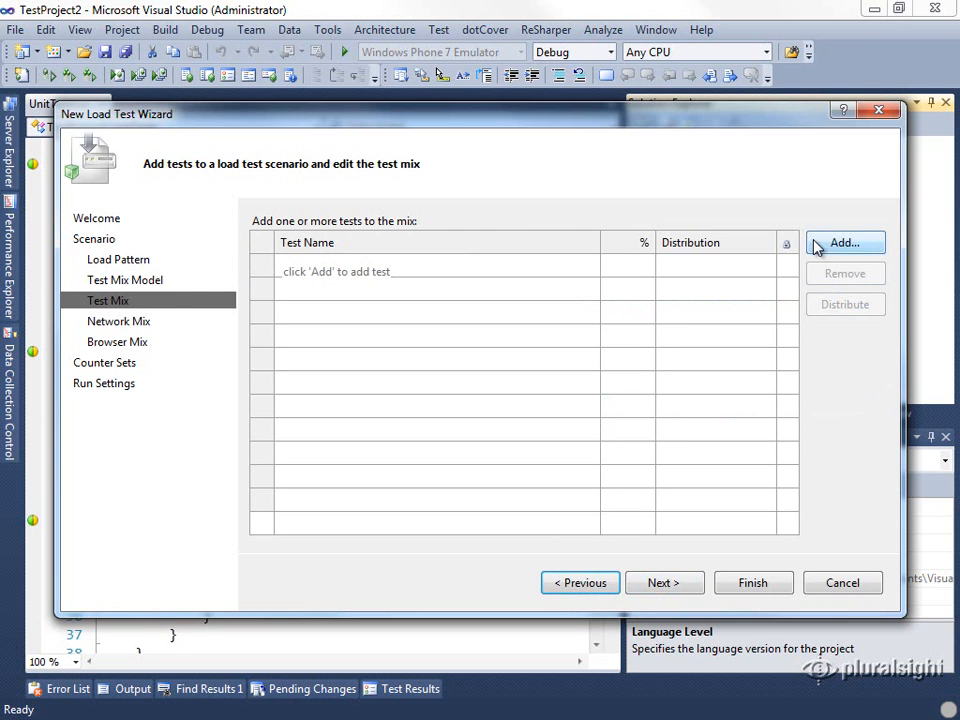
left_click(844, 242)
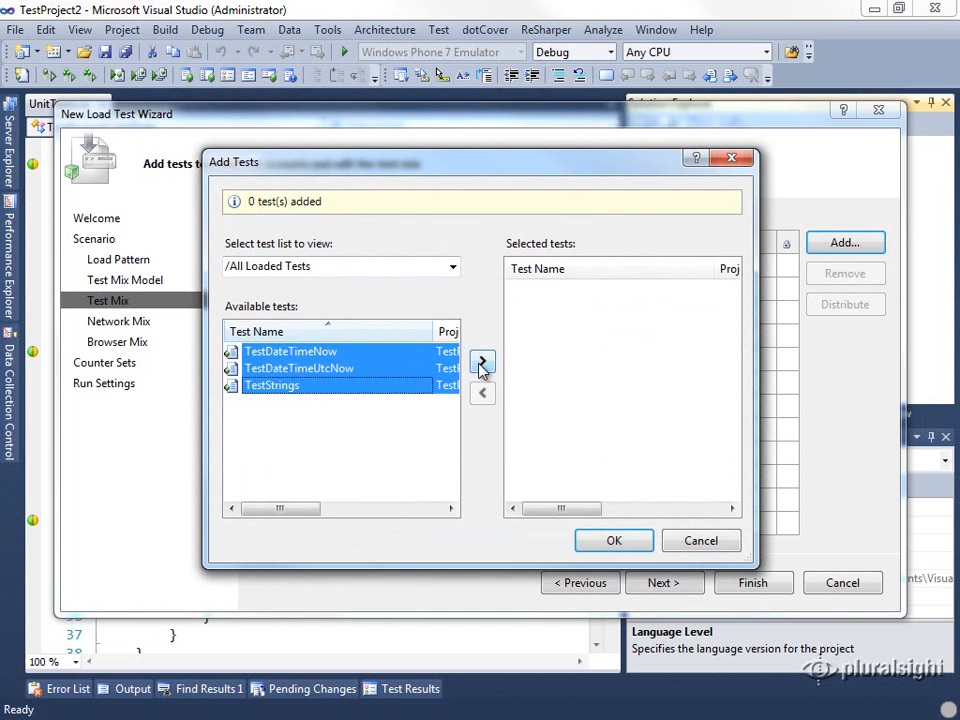
left_click(482, 362)
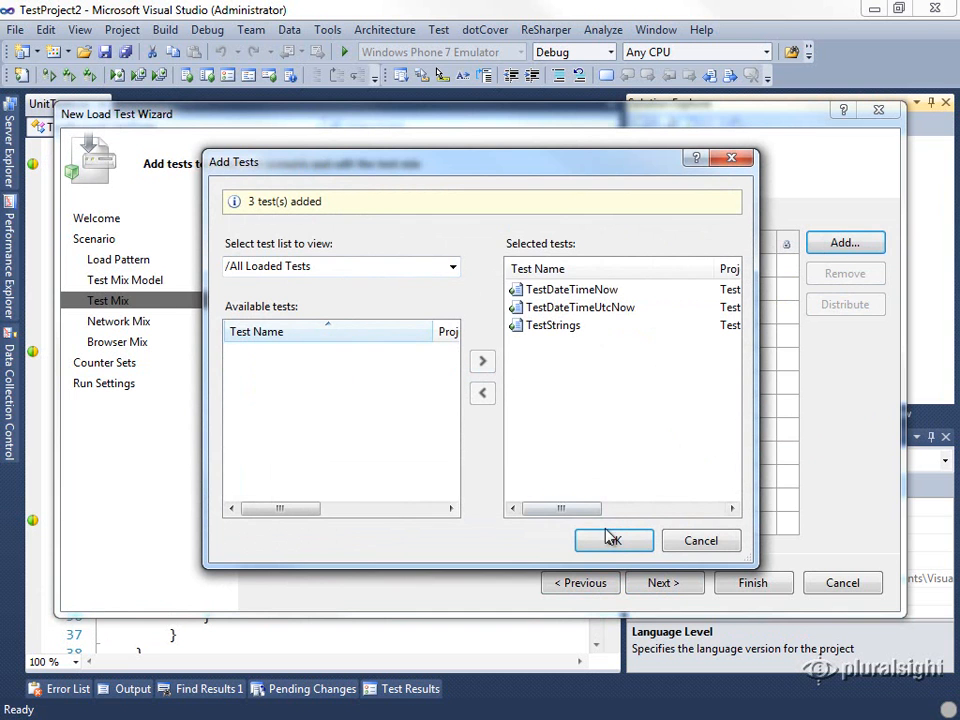
left_click(612, 540)
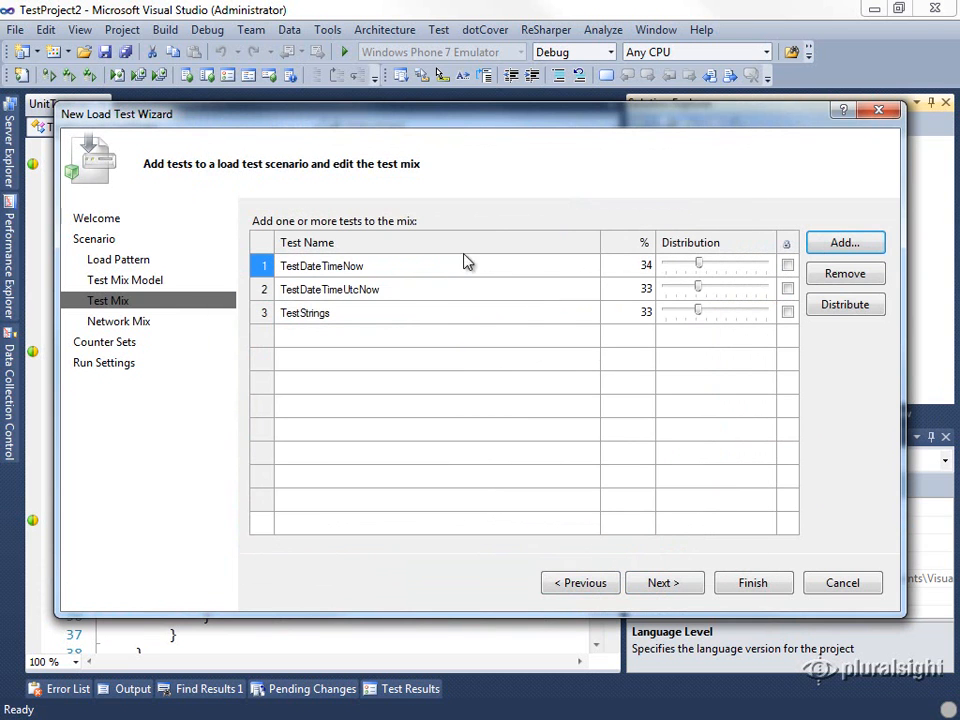
mouse_move(588, 336)
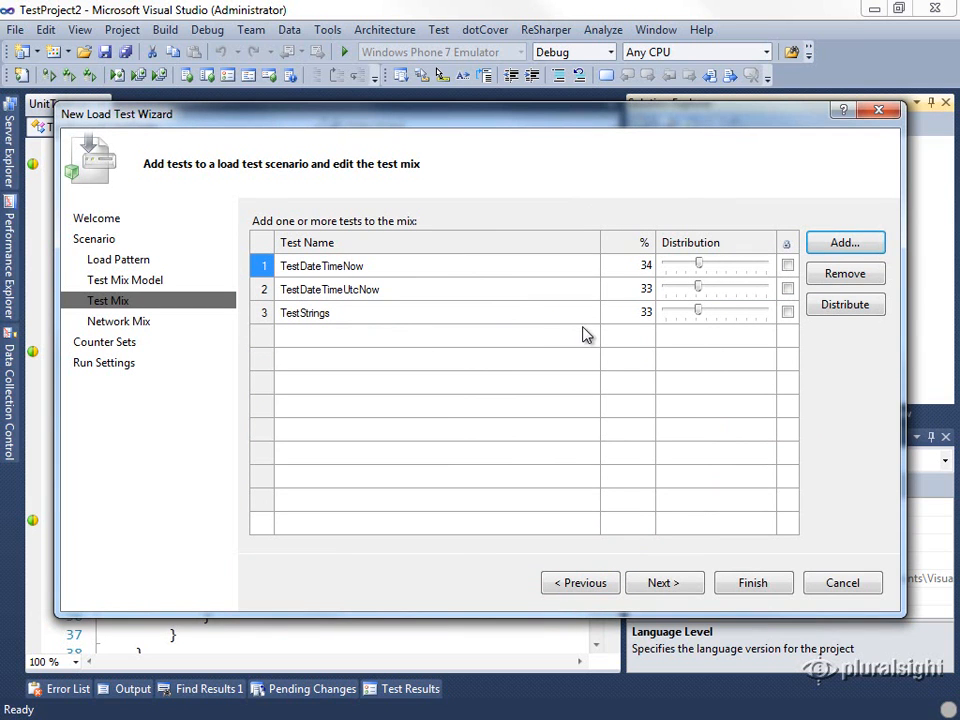
left_click_drag(696, 312, 704, 312)
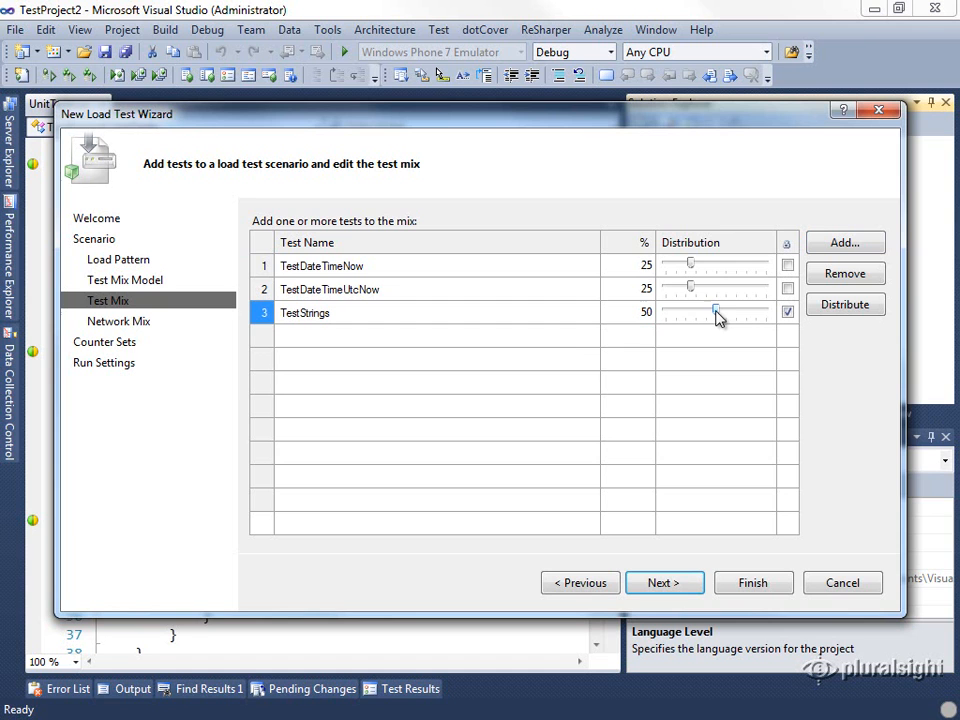
mouse_move(384, 302)
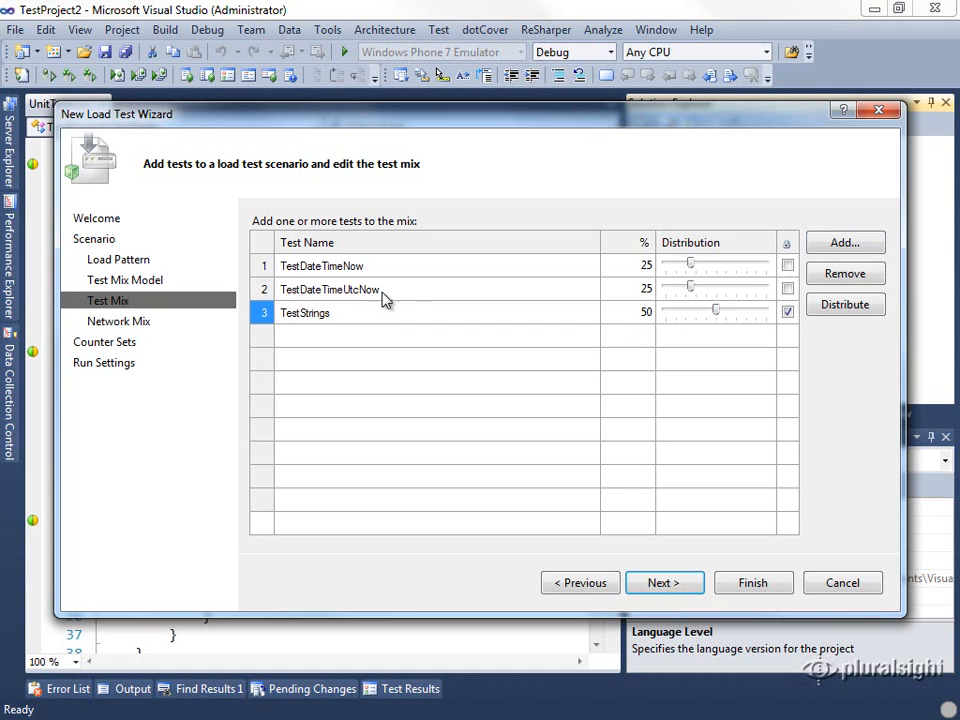
mouse_move(496, 282)
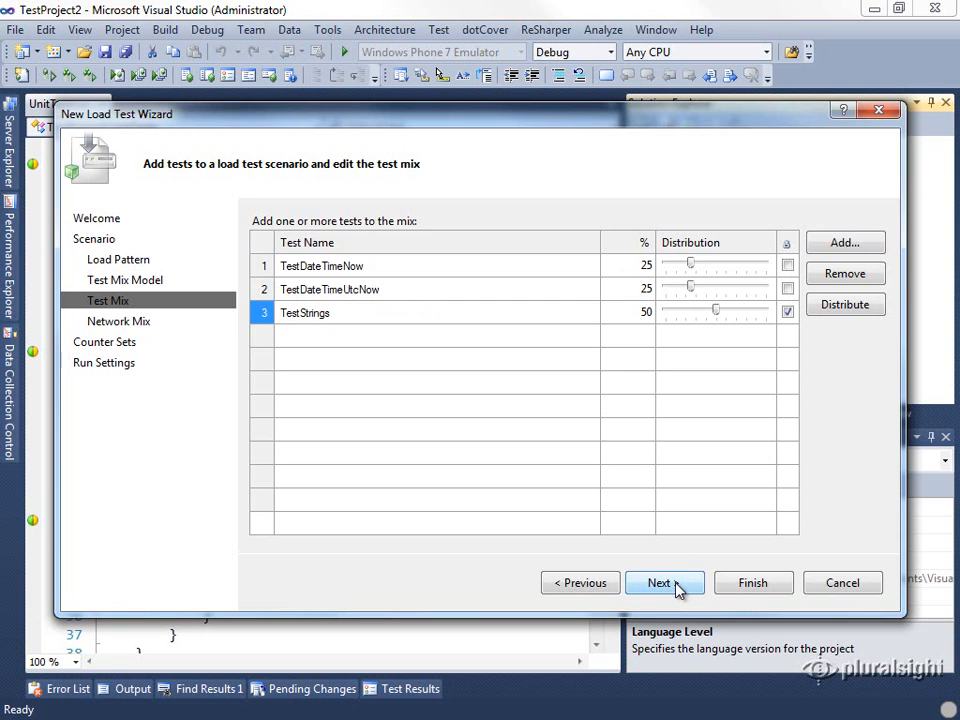
Keep the 100% LAN network mix, add localhost as a monitored computer and continue to Run Settings.
left_click(664, 582)
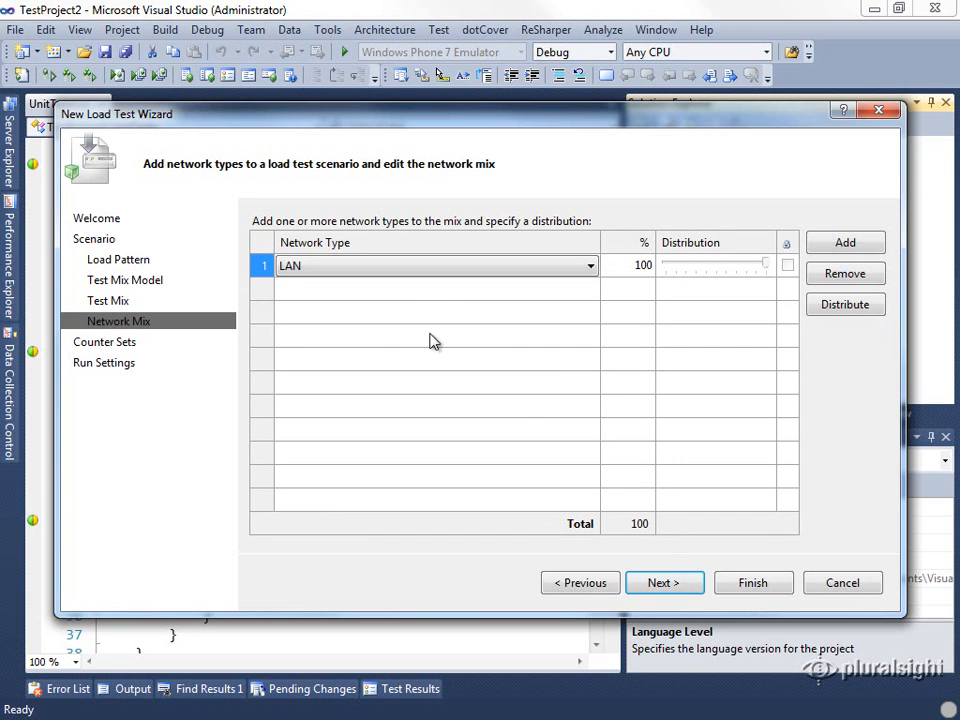
mouse_move(664, 584)
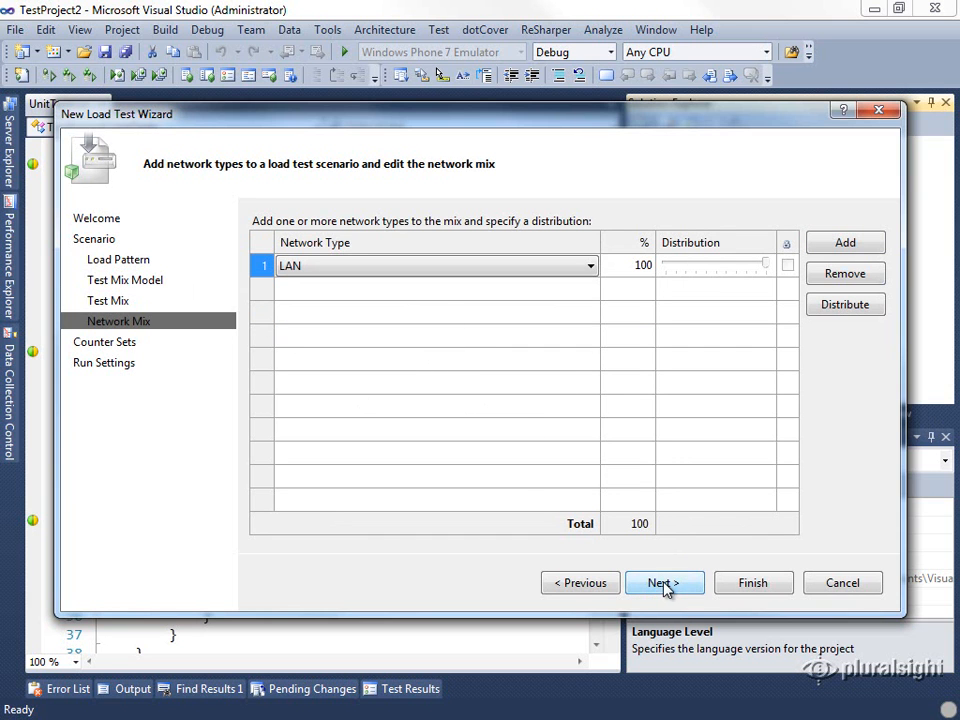
left_click(664, 582)
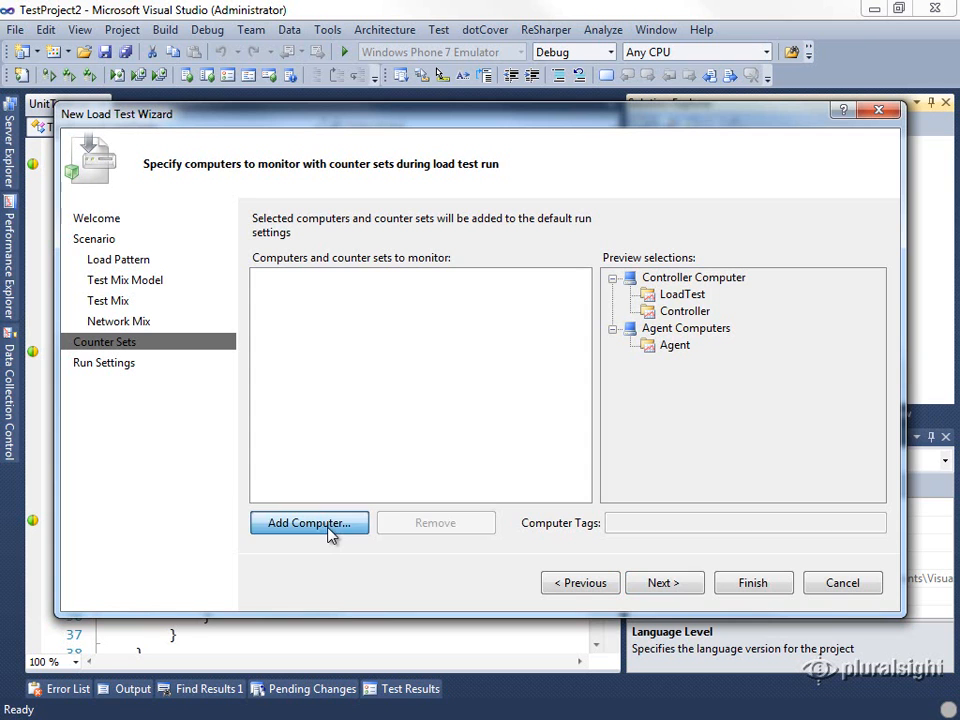
left_click(308, 524)
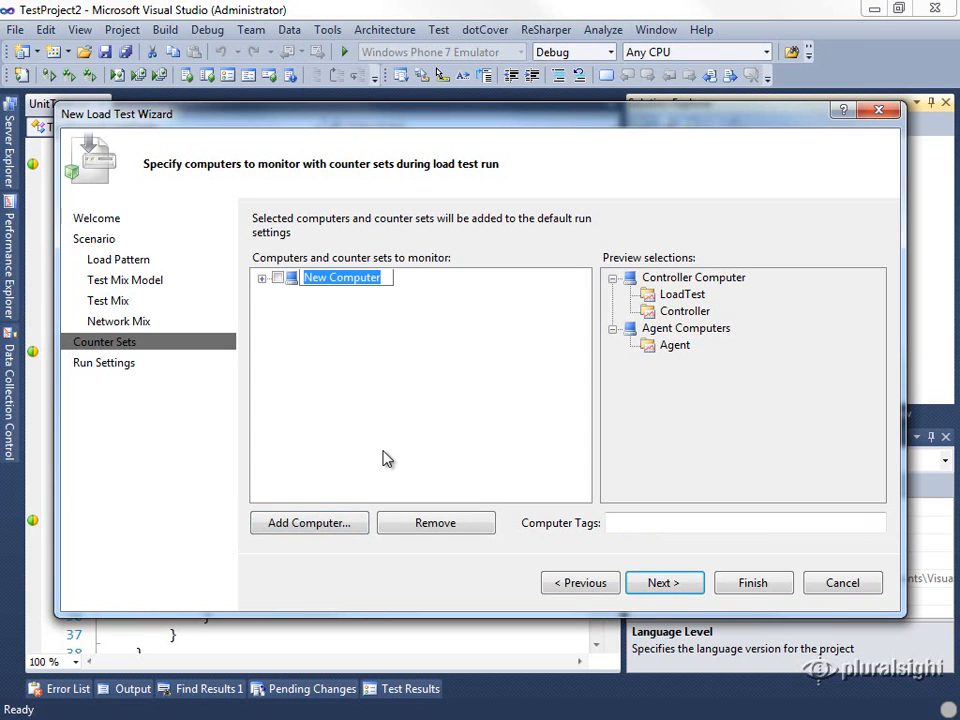
type("localhost")
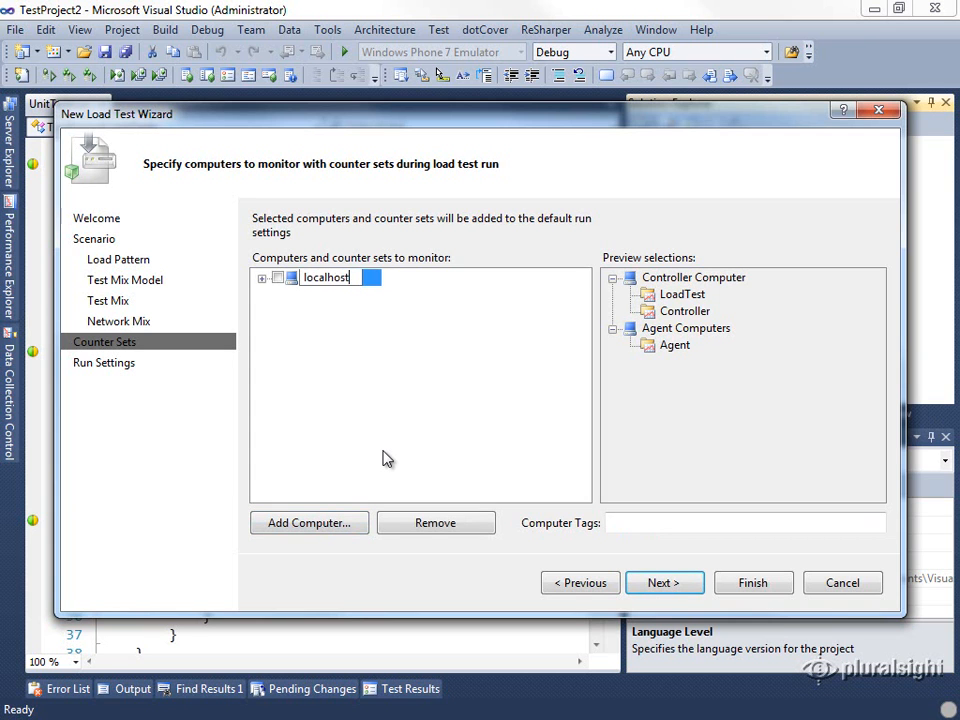
left_click(262, 276)
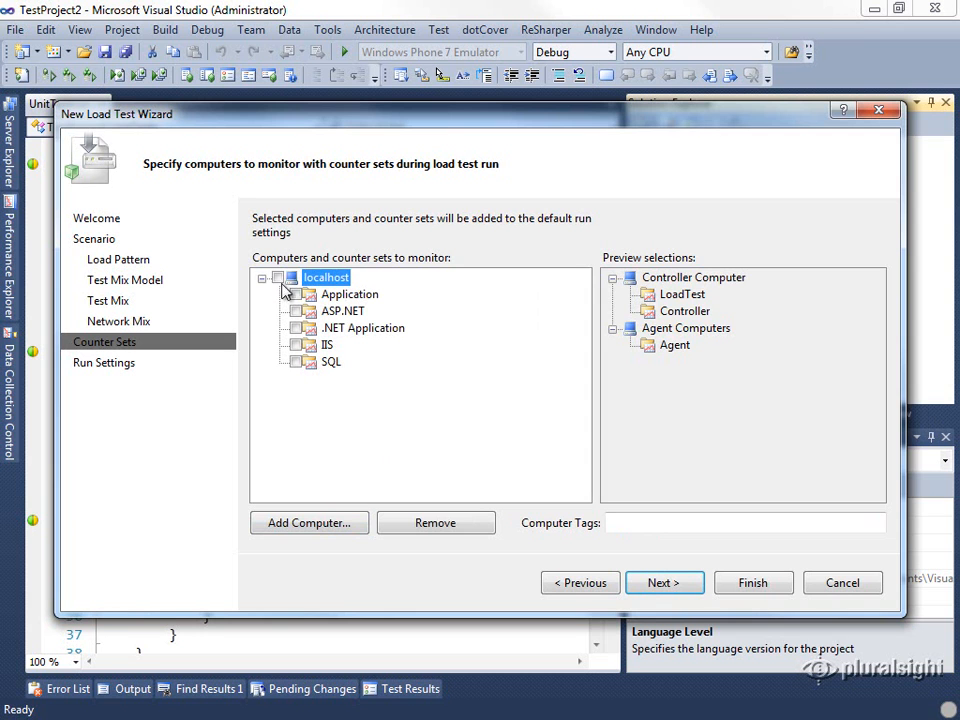
left_click(664, 582)
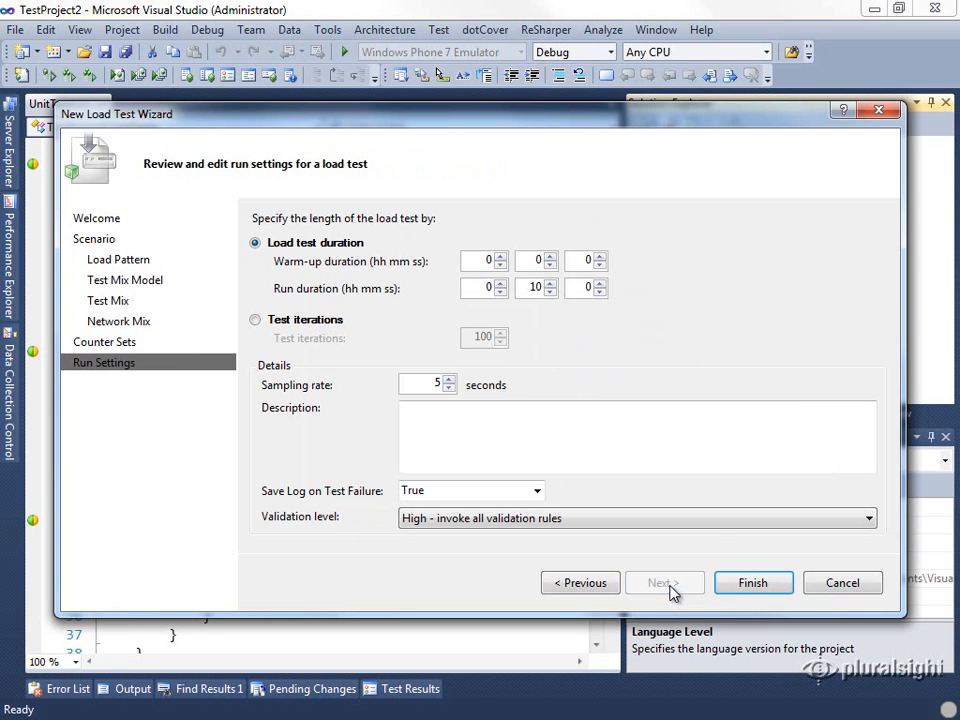
mouse_move(530, 330)
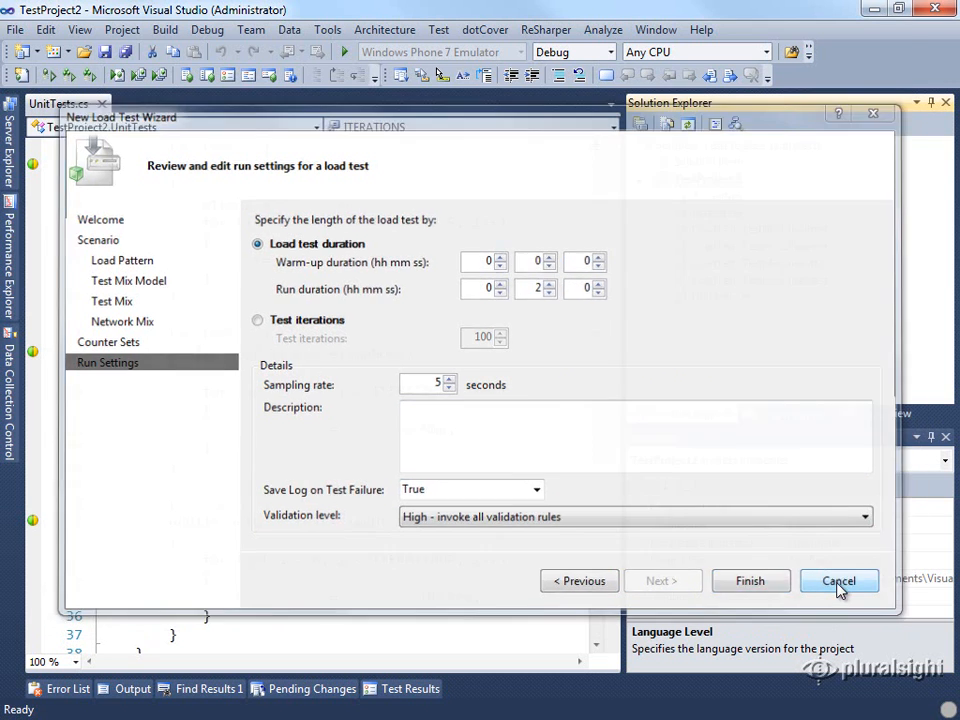
Cancel the wizard and review LoadTest_TestMix1.loadtest's test mix, constant load pattern and counter set mapping.
left_click(838, 580)
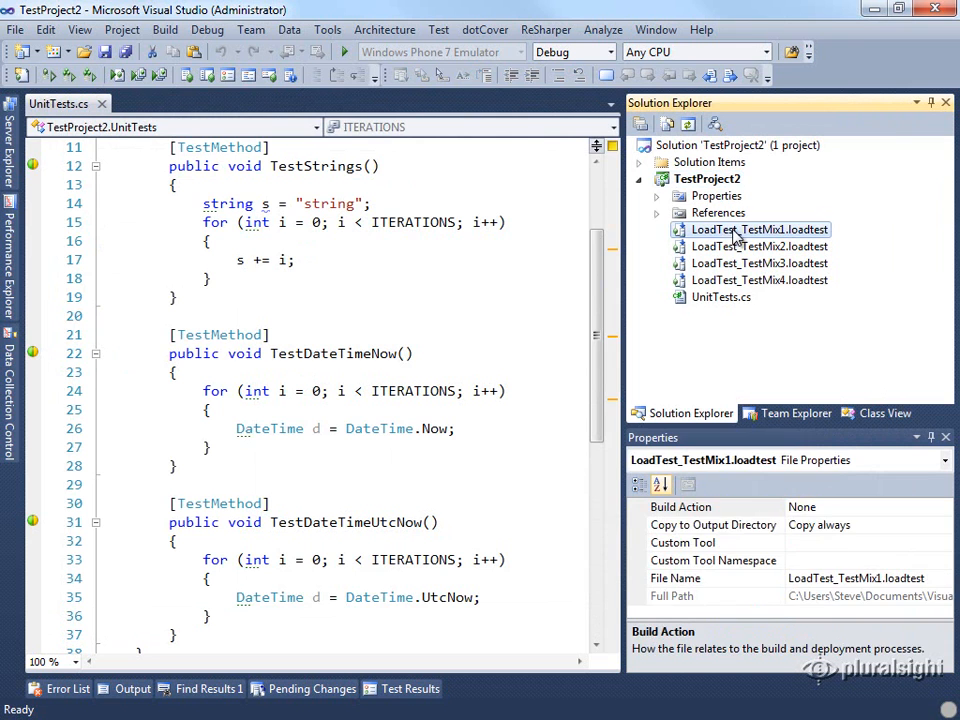
double_click(760, 228)
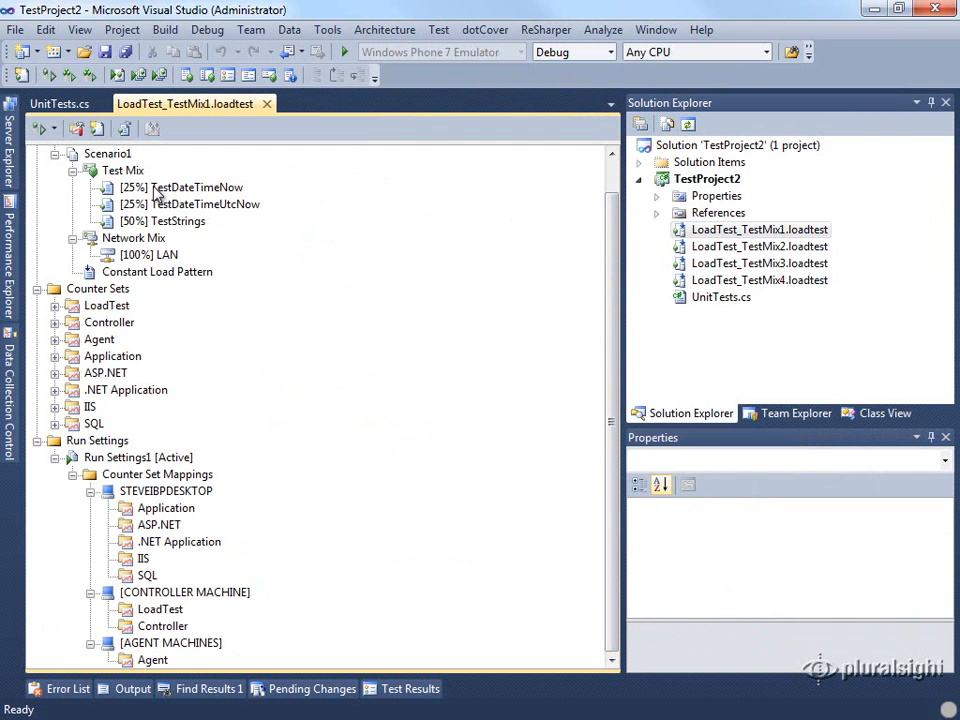
left_click(162, 220)
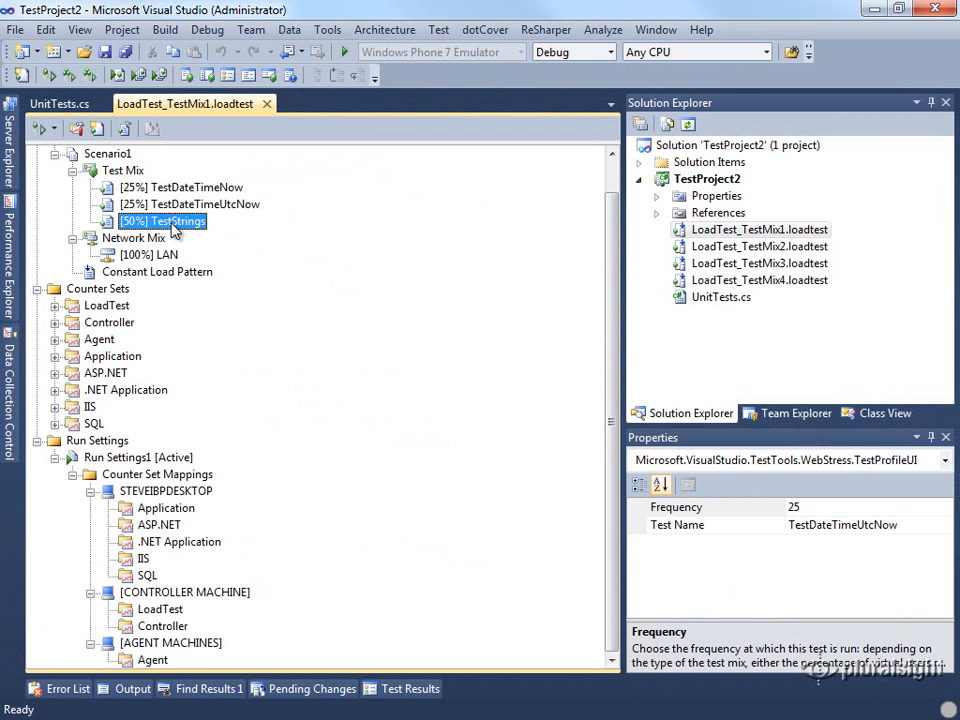
left_click(156, 272)
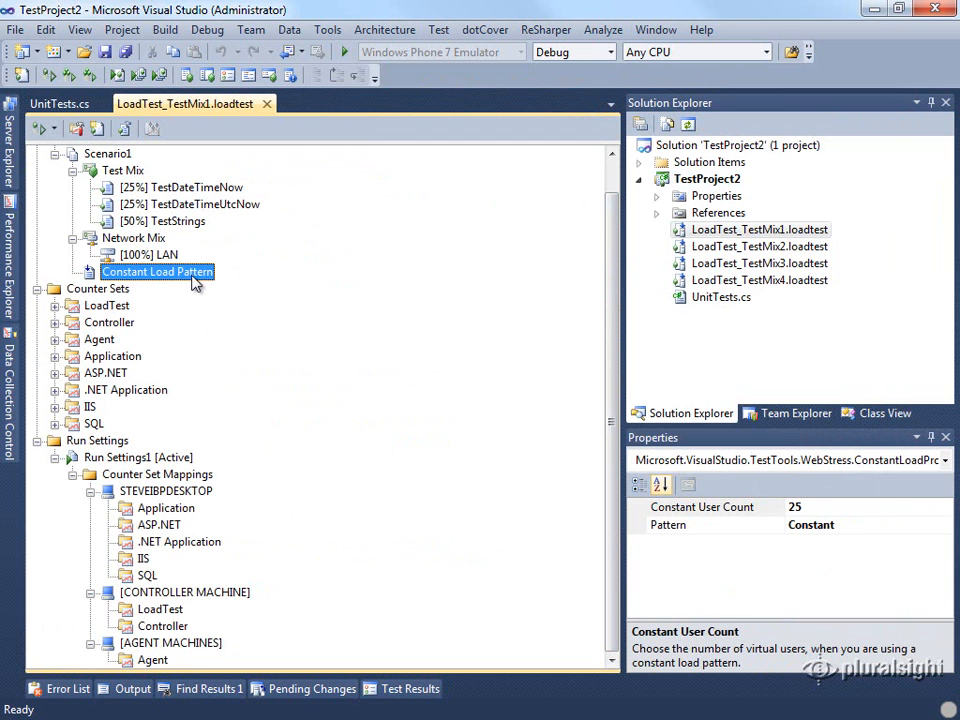
mouse_move(184, 544)
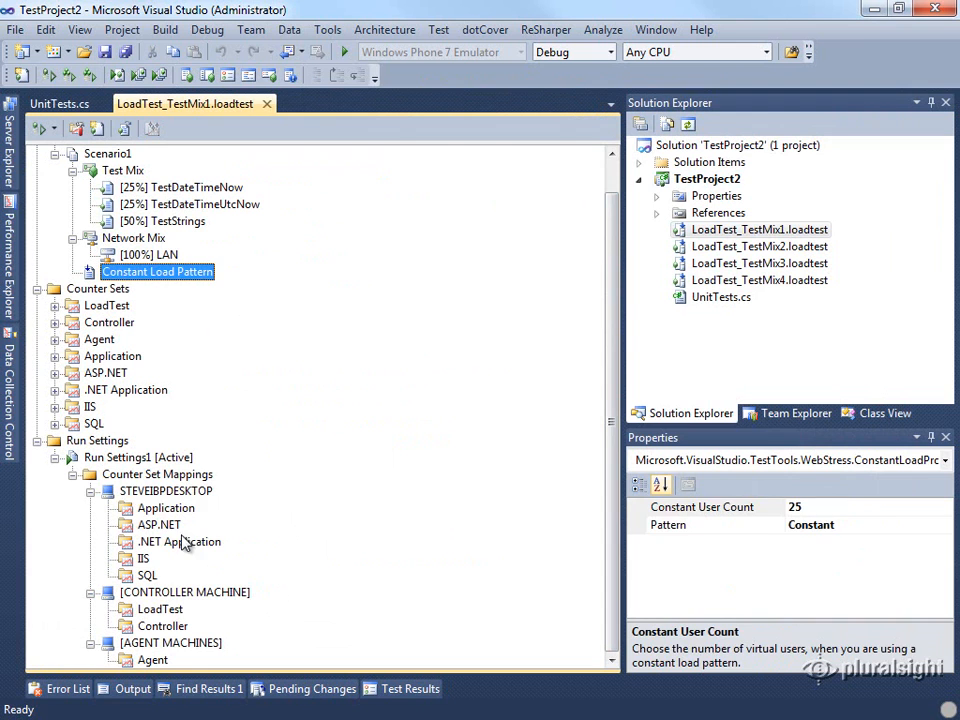
left_click(166, 490)
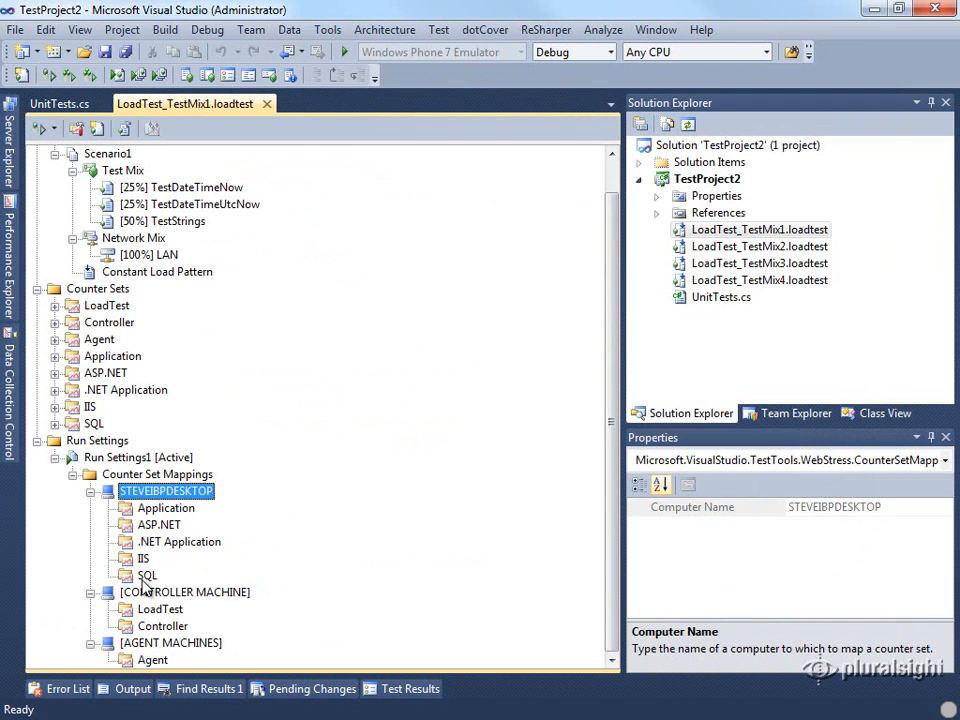
mouse_move(368, 364)
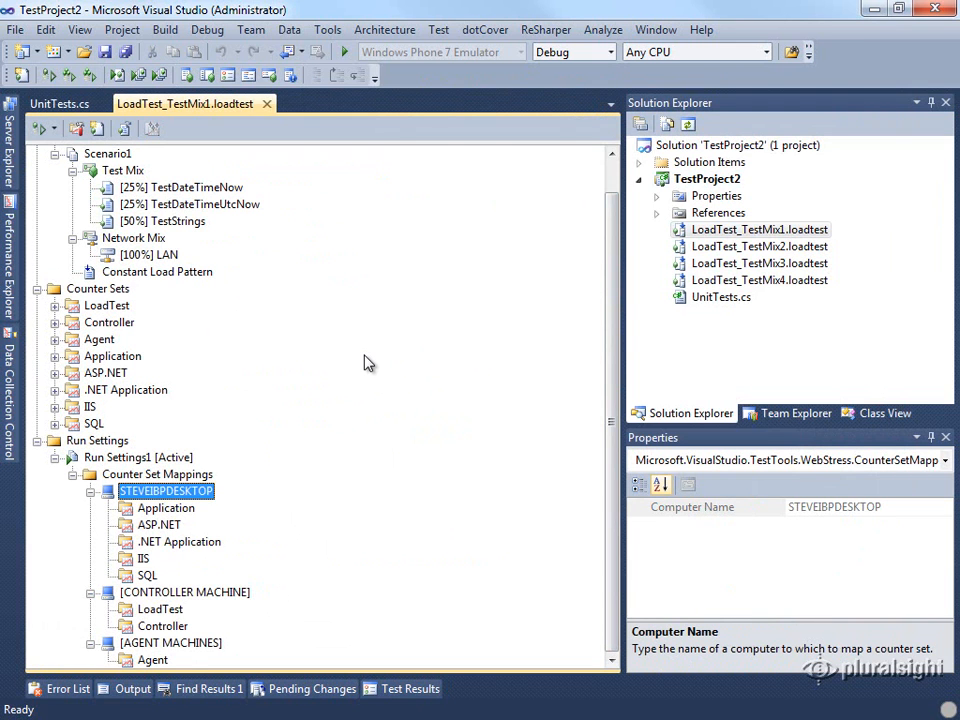
mouse_move(362, 354)
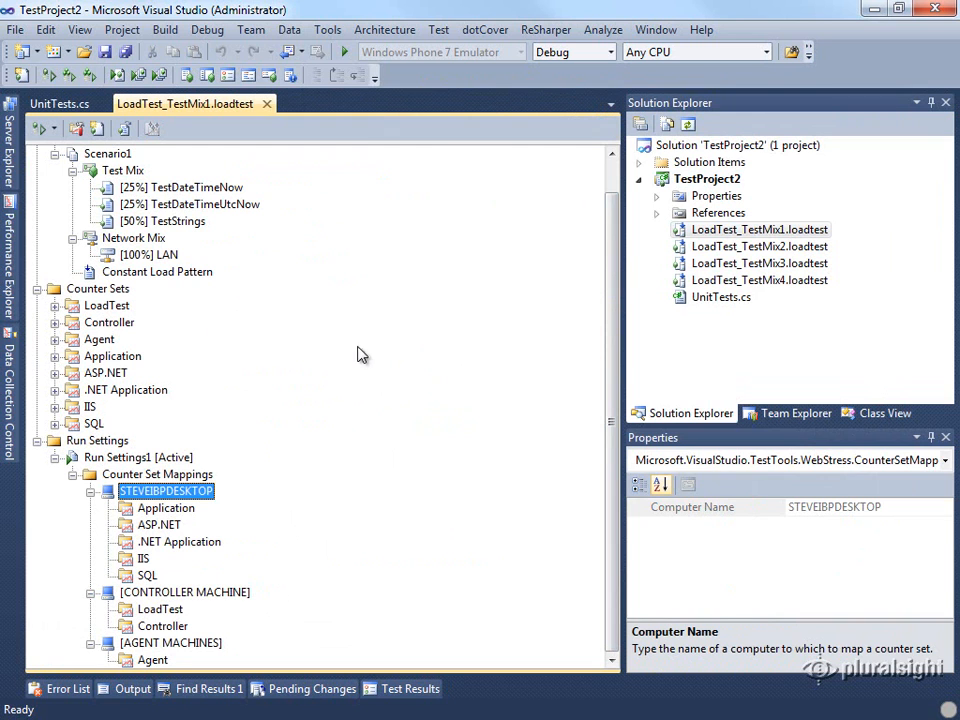